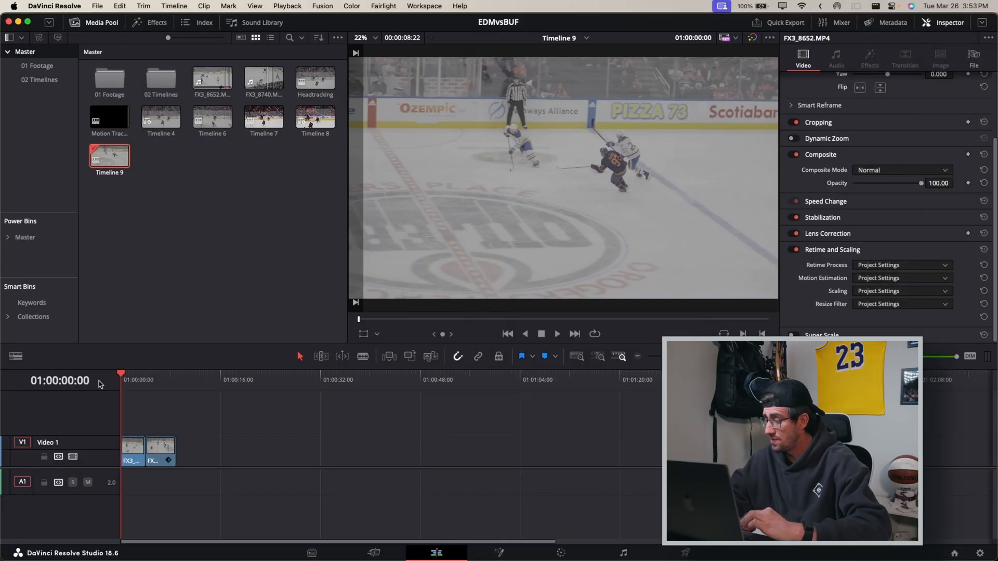
pyautogui.moveTo(199, 452)
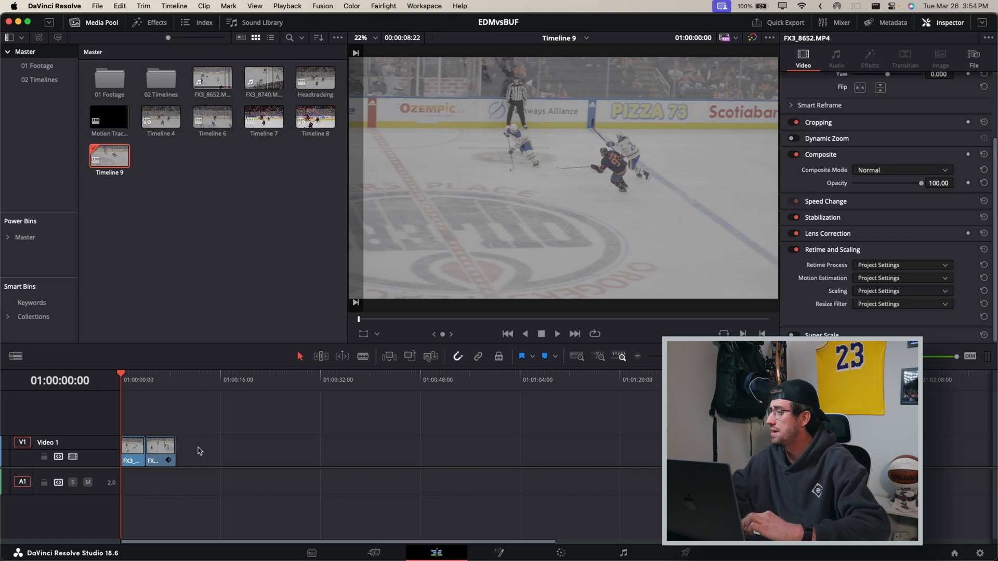
# Preview Timeline 9 from the start, then stop playback.
pyautogui.click(145, 380)
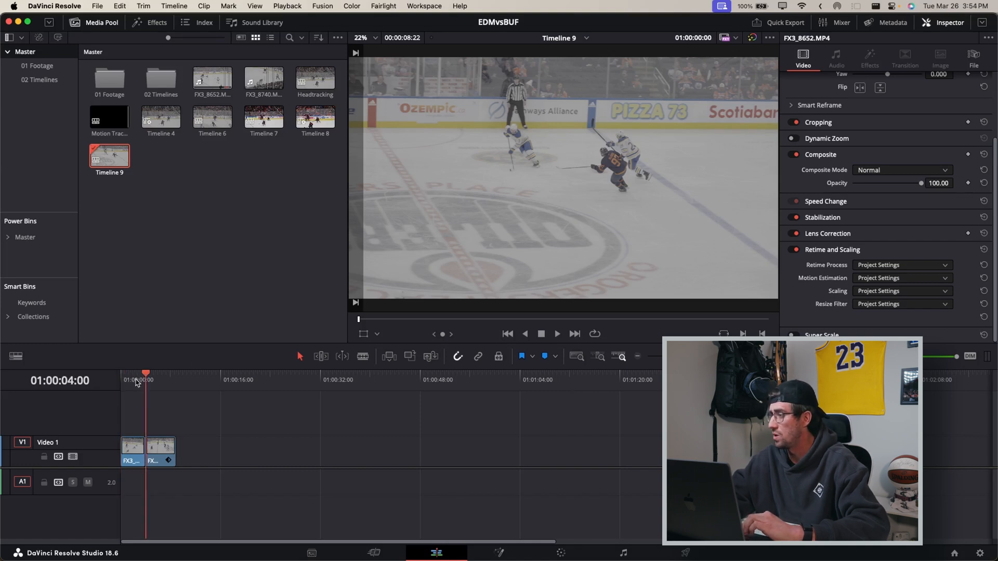
pyautogui.click(121, 372)
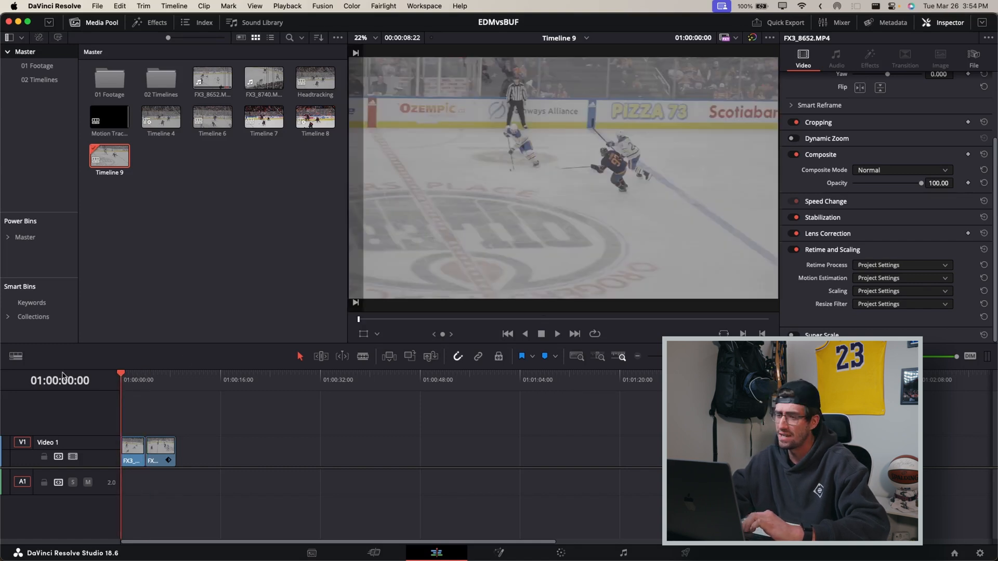
pyautogui.click(555, 334)
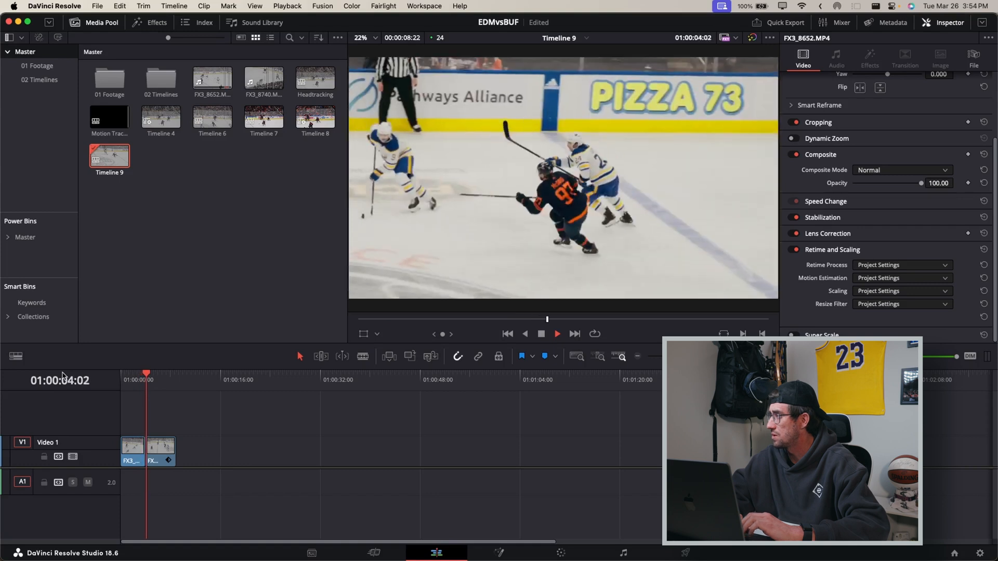
pyautogui.click(901, 264)
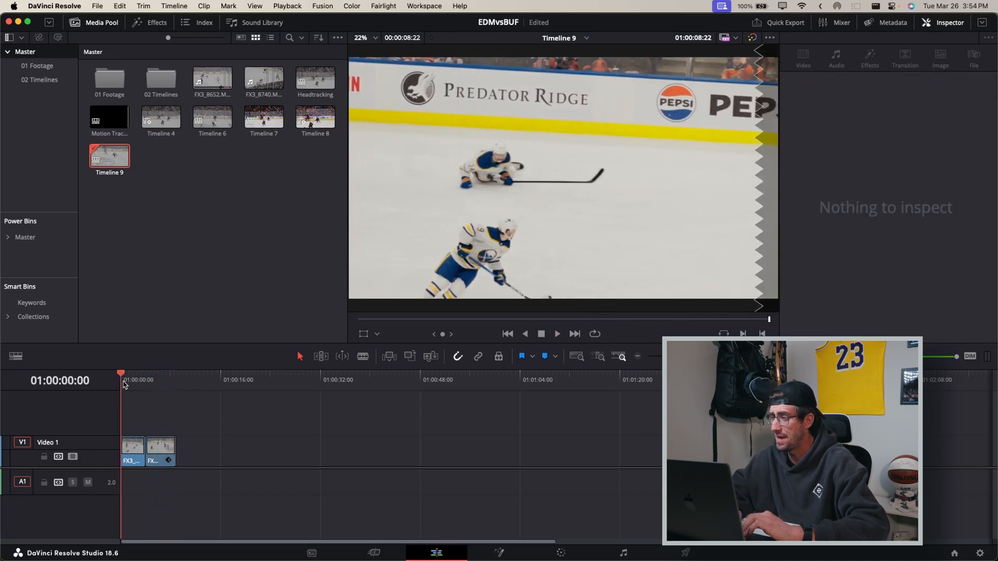
# Drop FX3_8652.MP4 onto V1 after the existing clips, leaving a short gap.
pyautogui.click(133, 448)
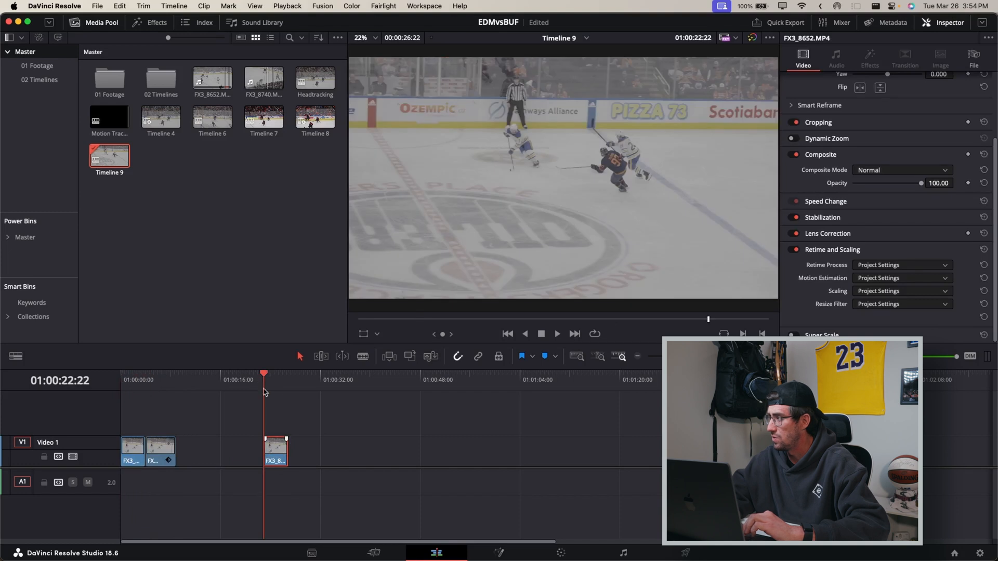
pyautogui.moveTo(478, 236)
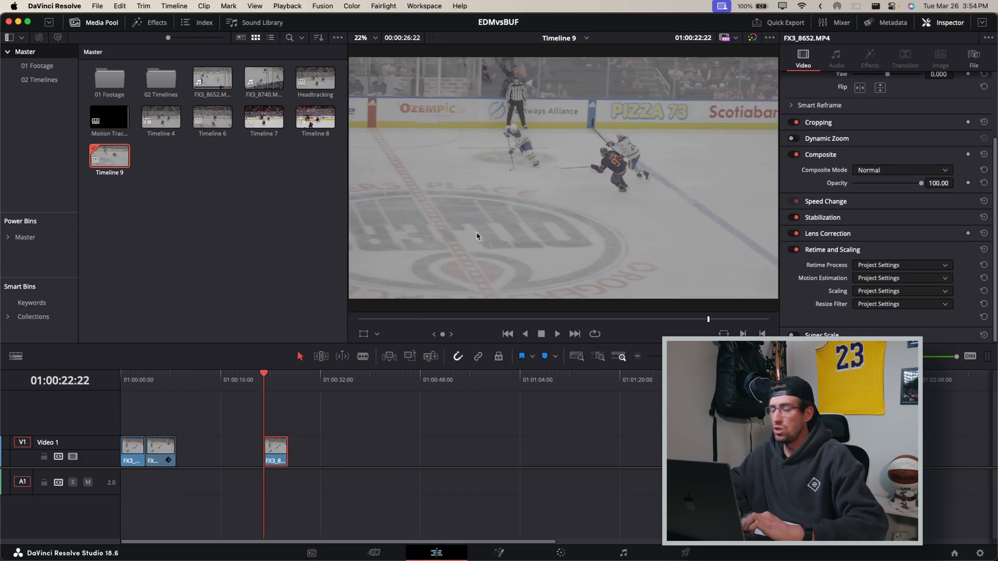
pyautogui.moveTo(528, 208)
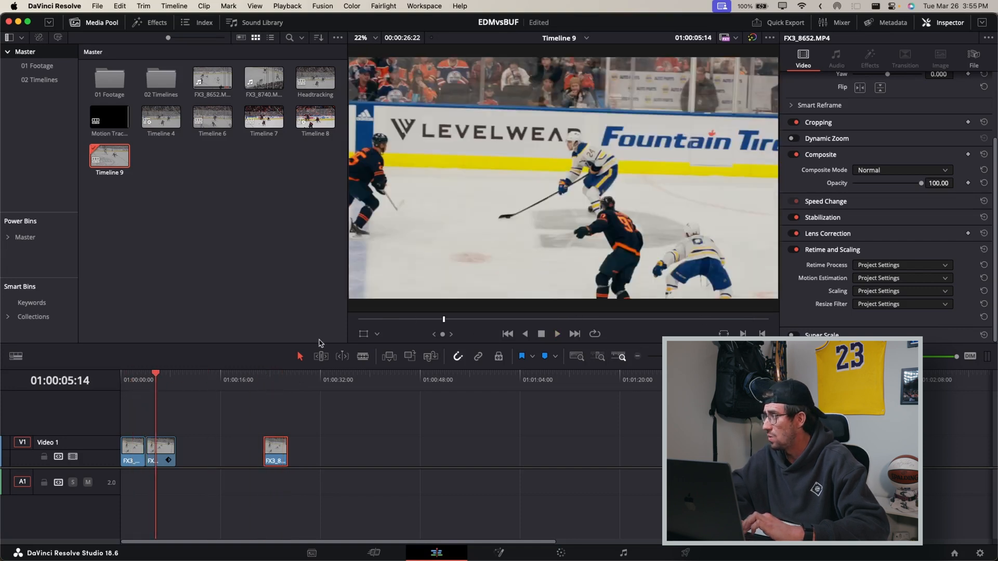
pyautogui.moveTo(260, 393)
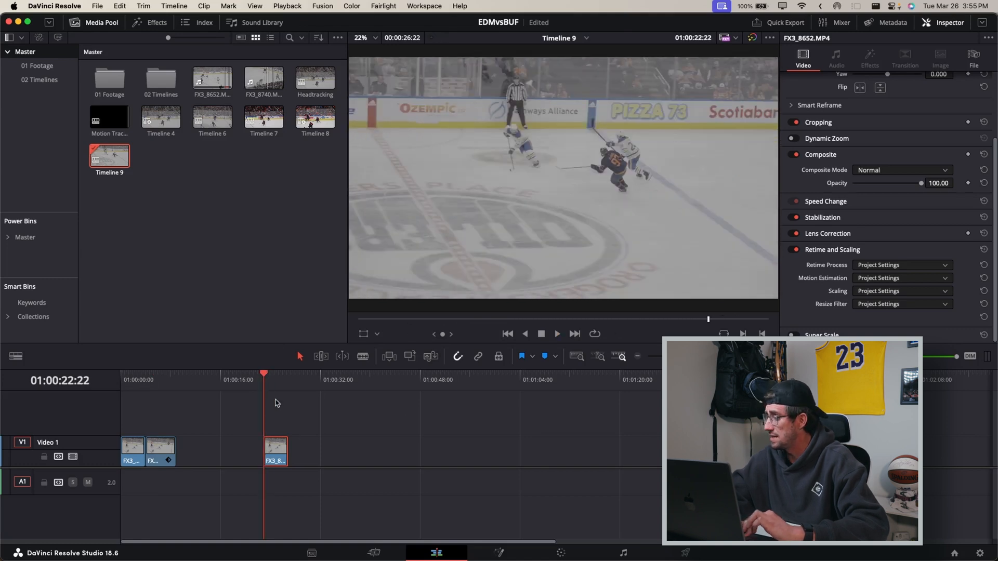
pyautogui.click(276, 453)
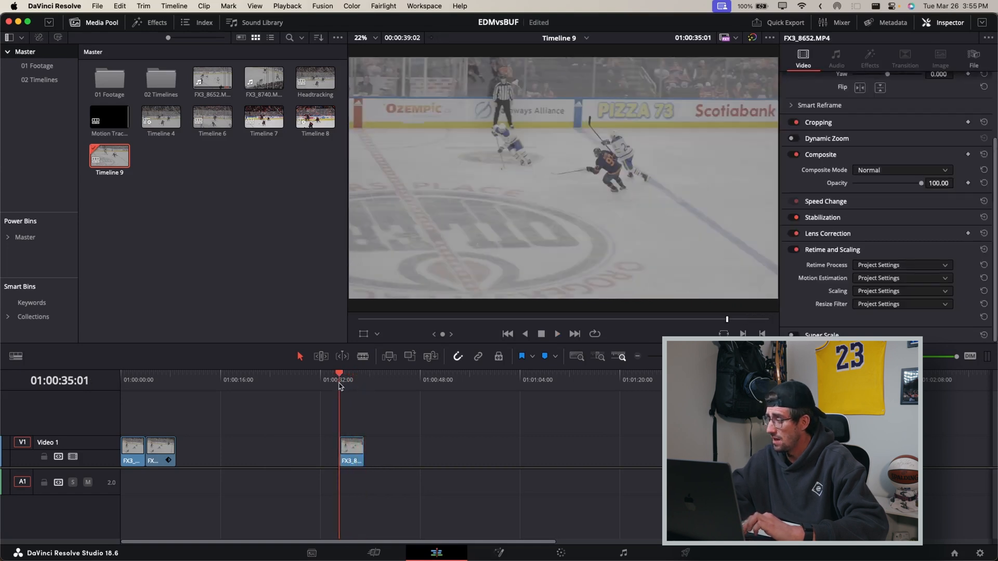
pyautogui.click(351, 450)
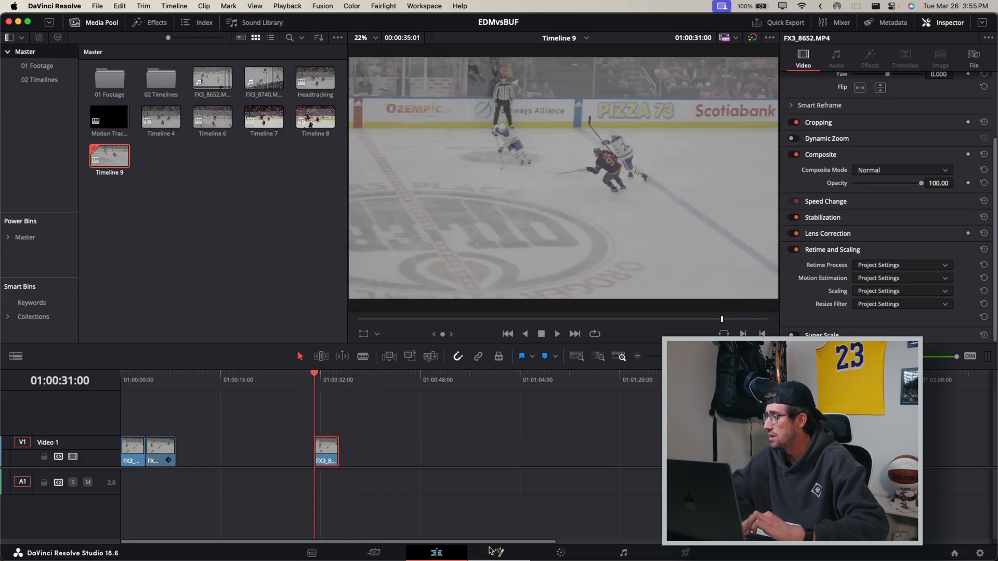
# On the Fusion page, insert a Tracker node between MediaIn1 and MediaOut1.
pyautogui.click(498, 552)
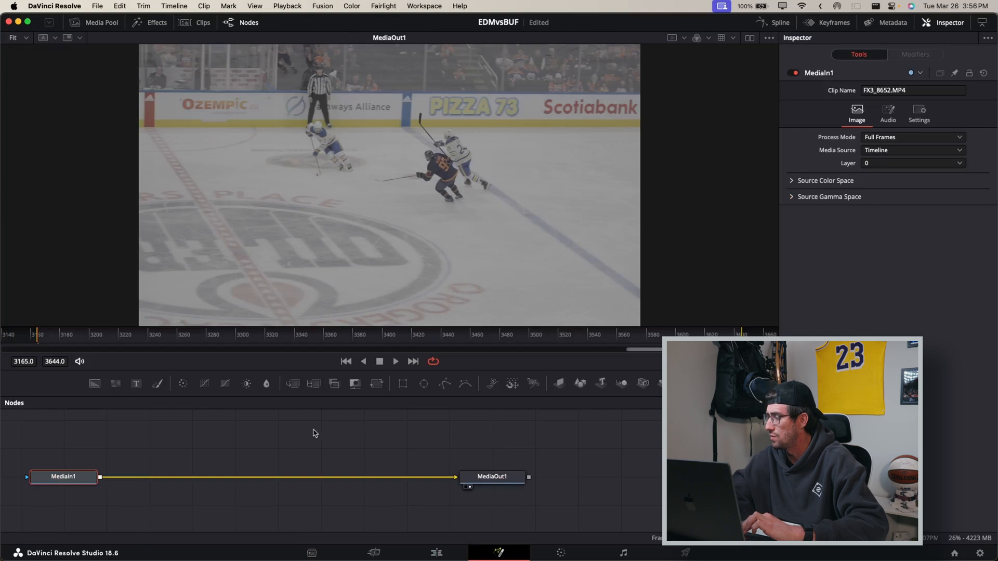
pyautogui.moveTo(258, 444)
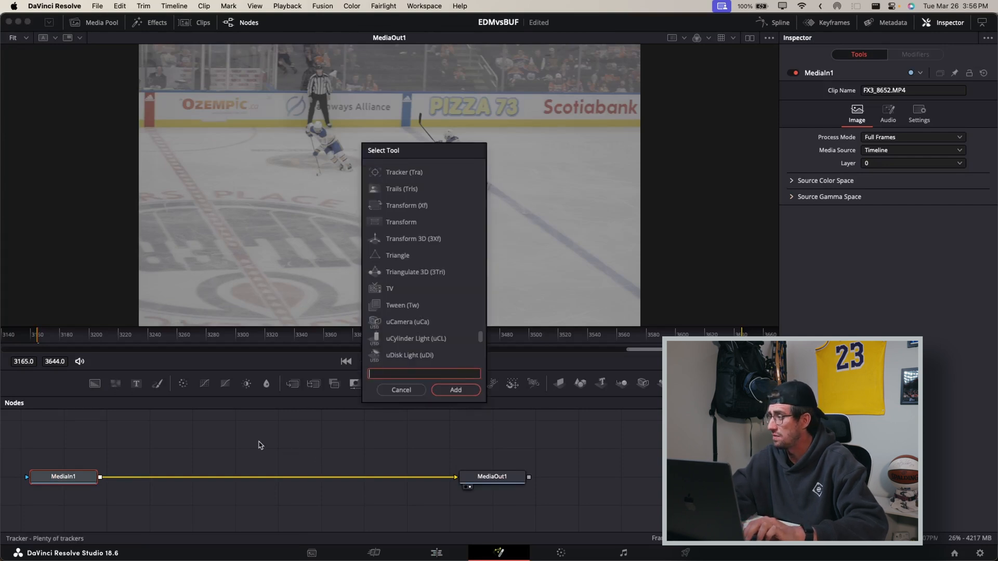
pyautogui.write('Tracker')
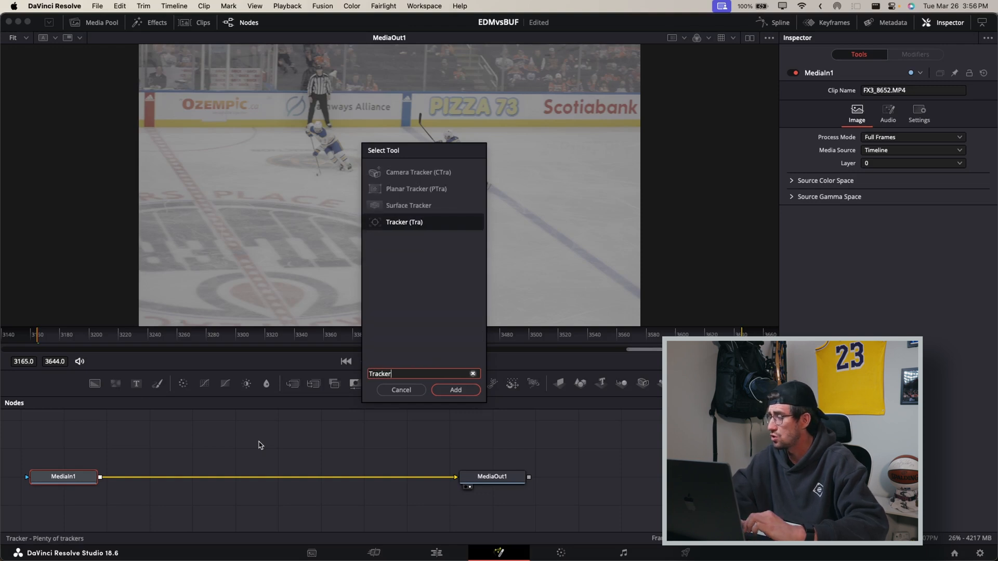
pyautogui.moveTo(374, 188)
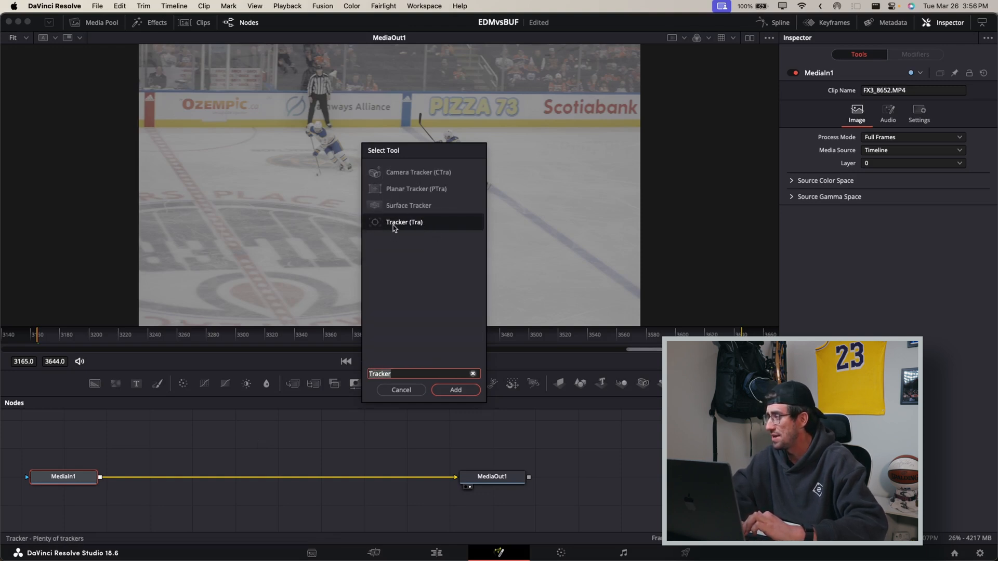
pyautogui.click(455, 389)
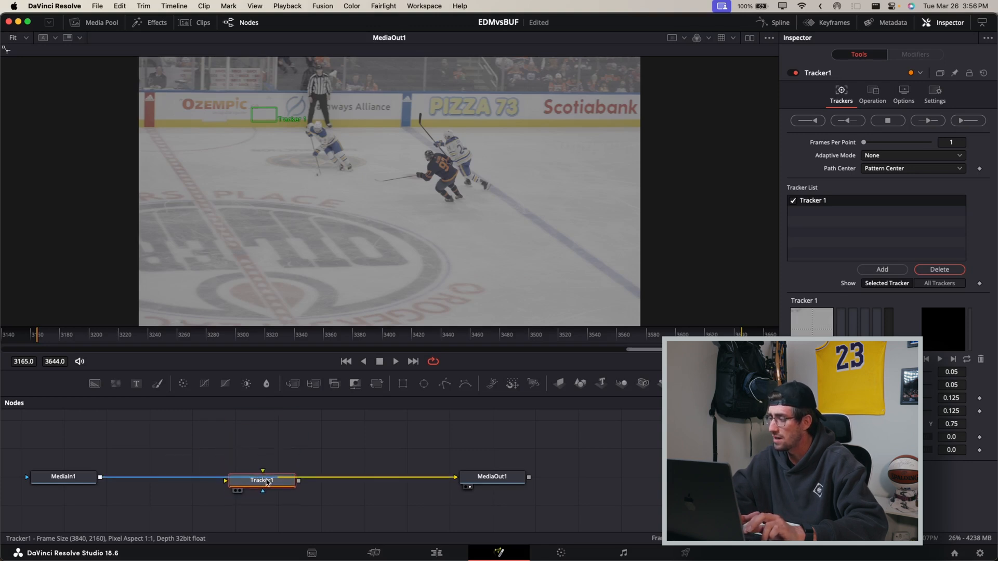
# Select Tracker1 to place its pattern on the skater, recording a point every 6 frames.
pyautogui.click(261, 479)
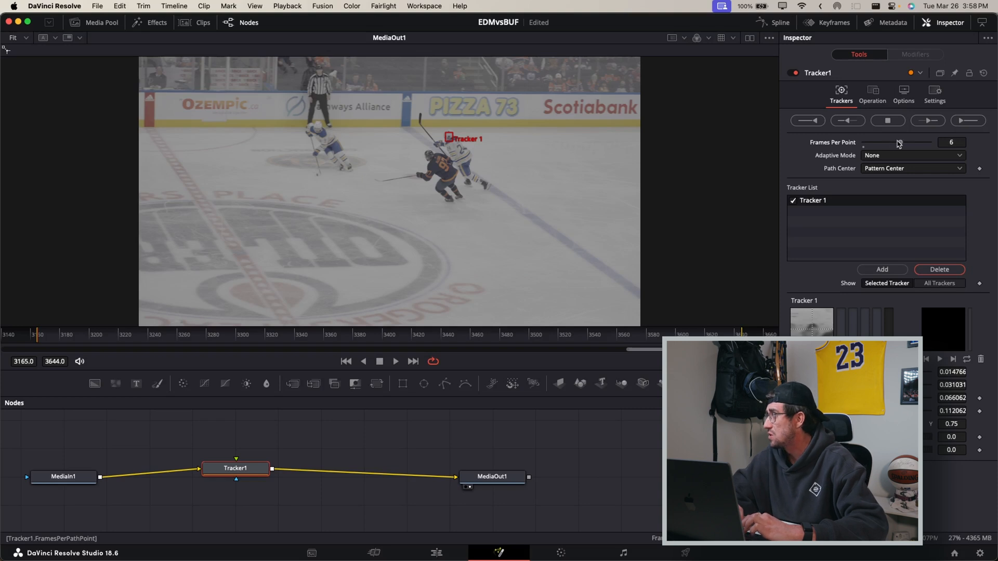
# Set Tracker1's adaptive mode to Best Match and path center to Track Center.
pyautogui.click(898, 142)
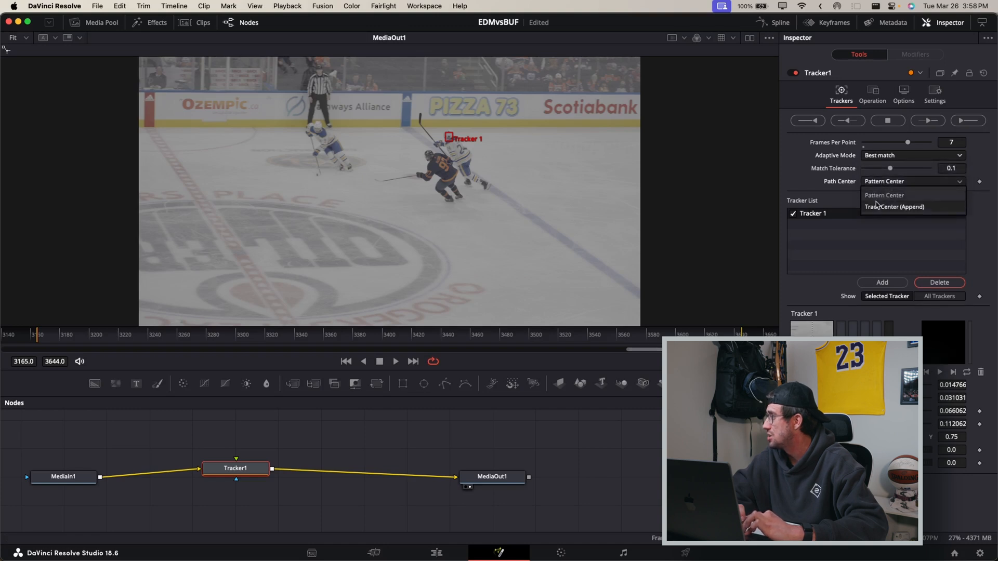
pyautogui.click(894, 207)
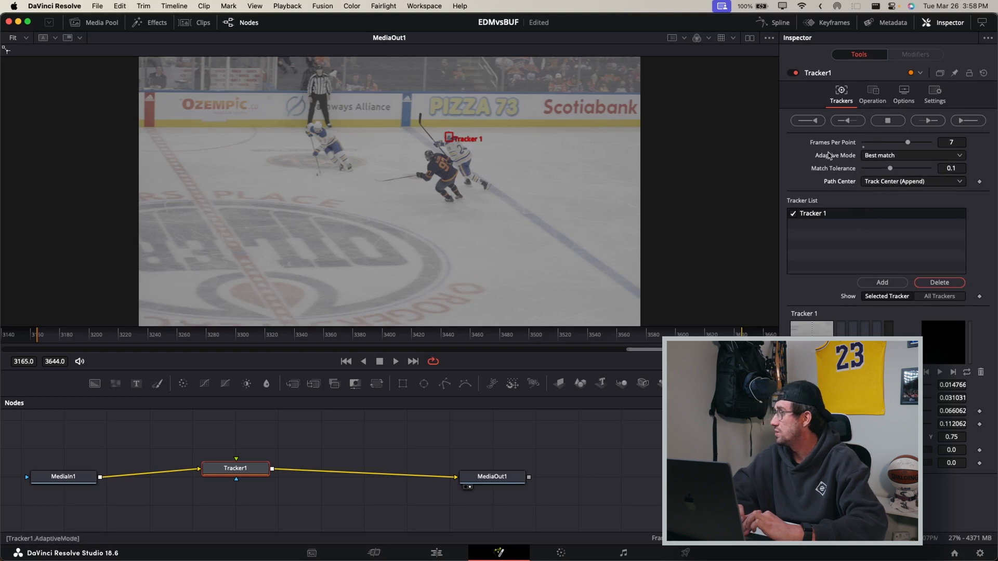
pyautogui.moveTo(782, 176)
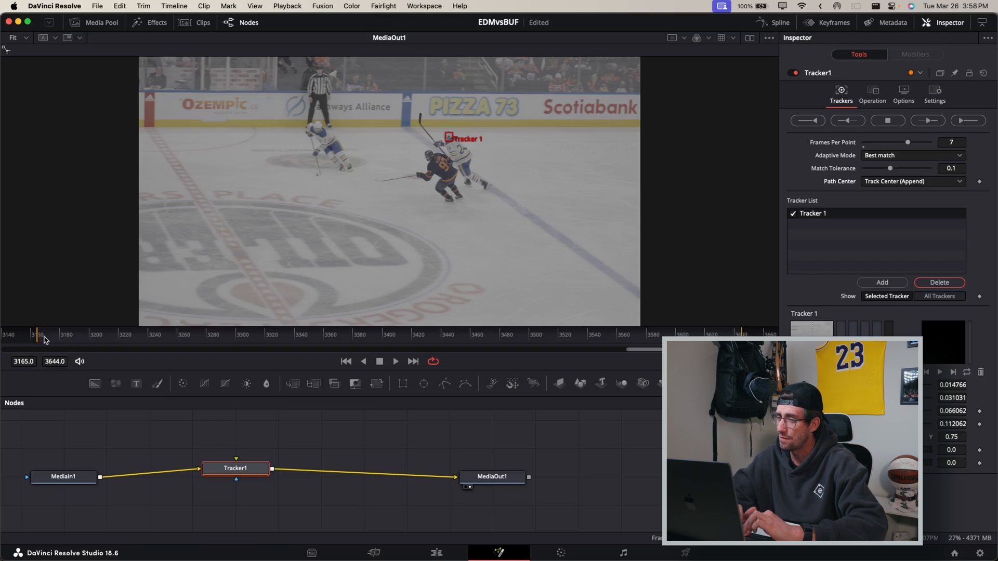
pyautogui.moveTo(290, 337)
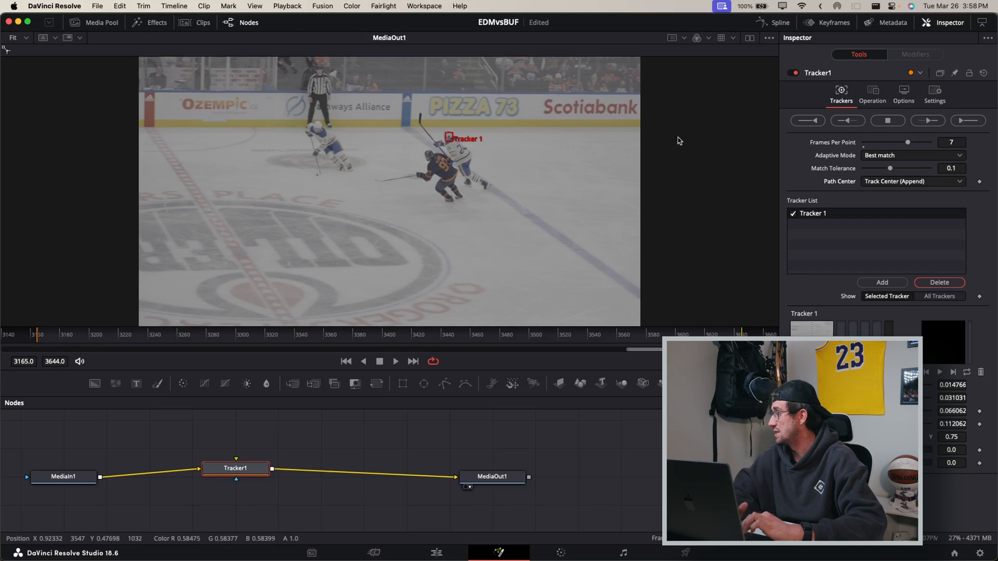
pyautogui.moveTo(581, 168)
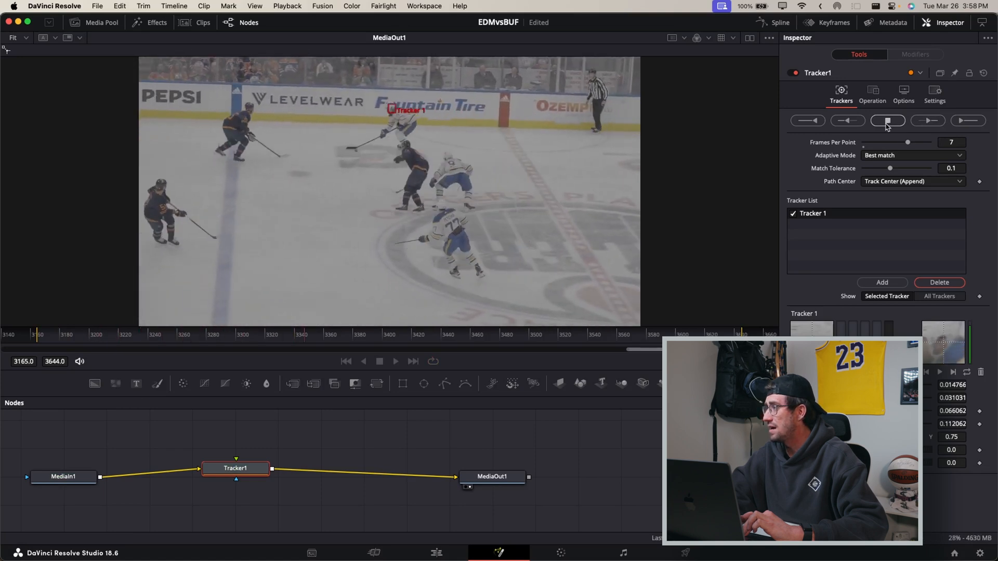
# Track the player forward over frames 3165–3641 and dismiss the Render completed notice.
pyautogui.click(886, 121)
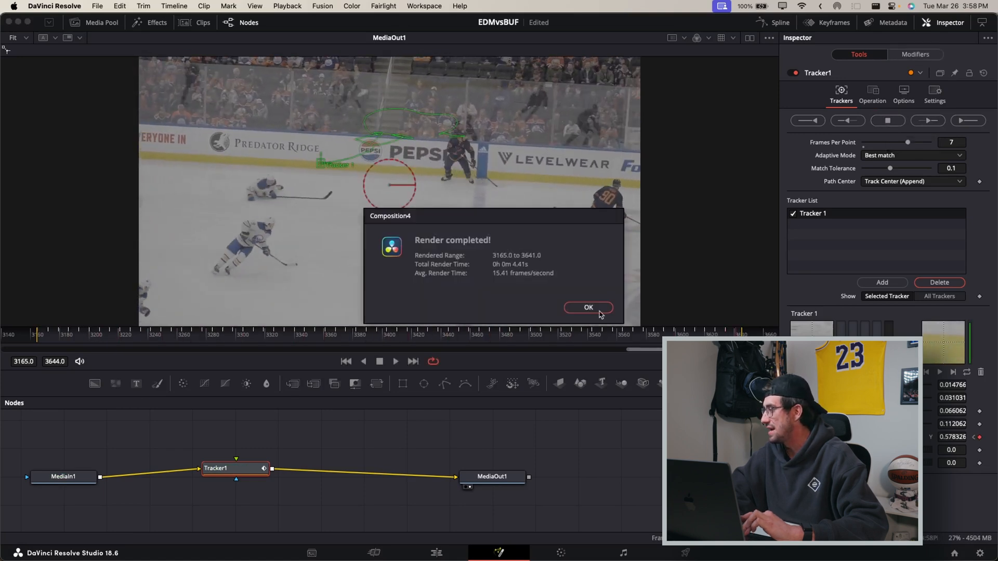
pyautogui.click(586, 308)
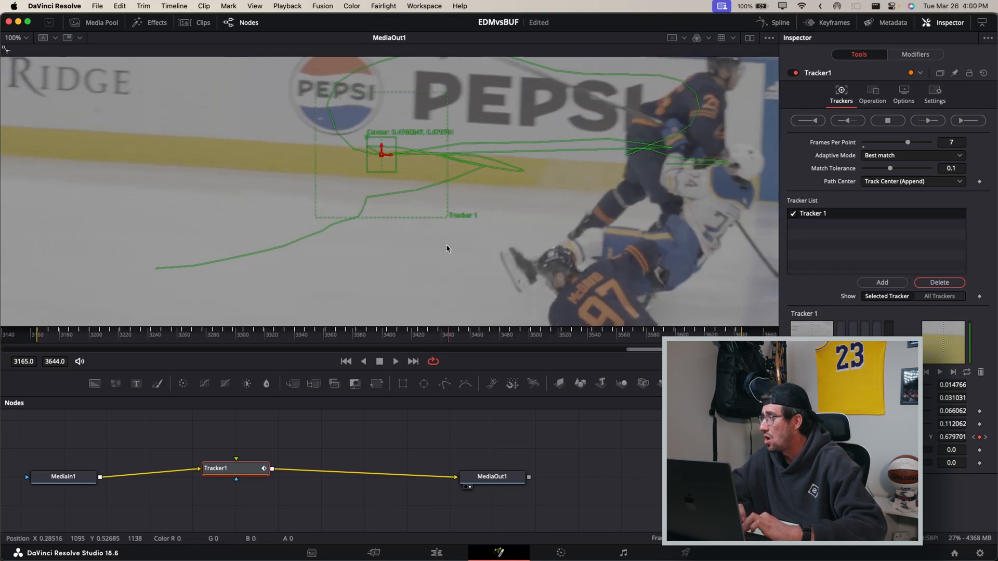
# Scrub through the collision frames to where the track drifts.
pyautogui.moveTo(382, 153); pyautogui.dragTo(309, 153)
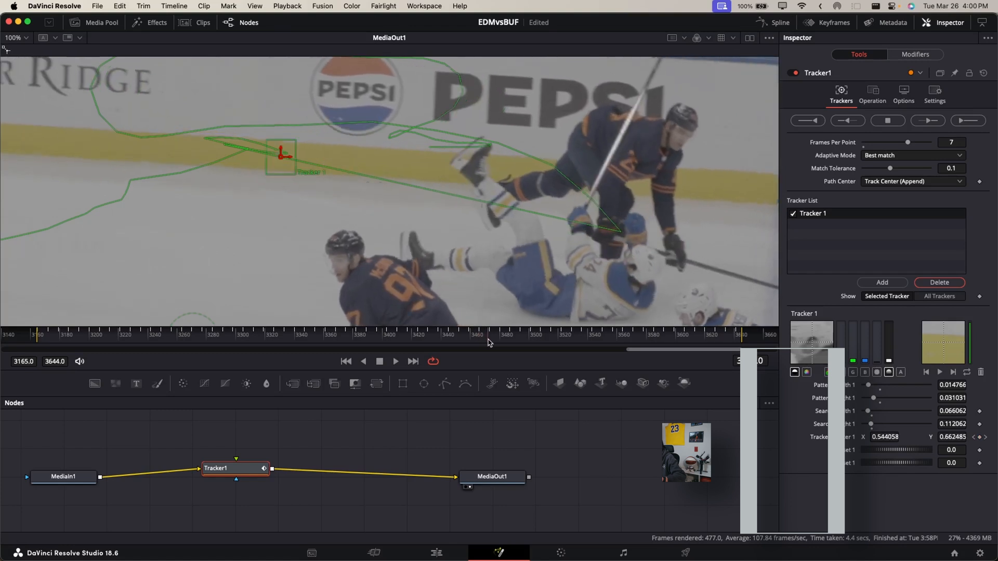
pyautogui.moveTo(284, 156); pyautogui.dragTo(226, 143)
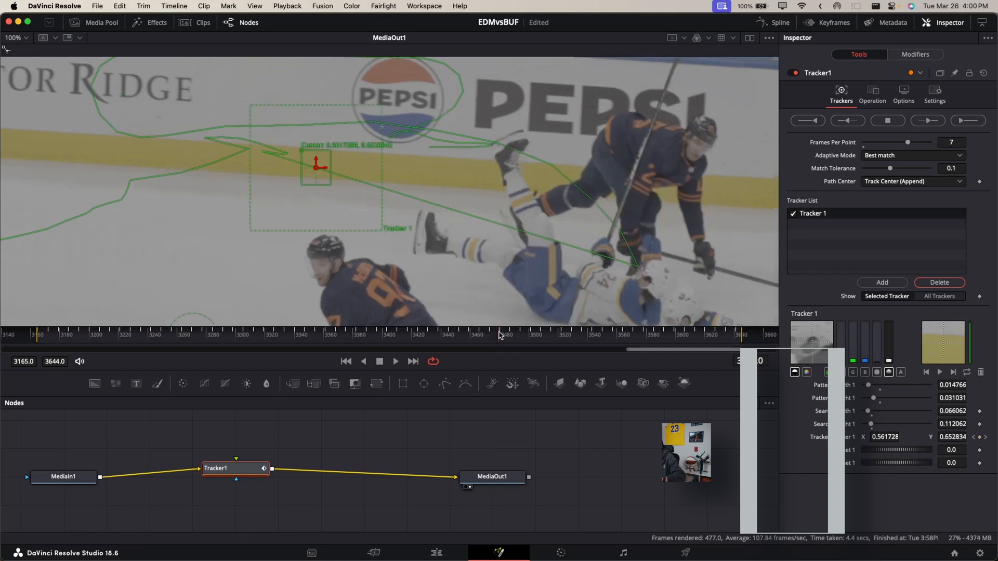
pyautogui.moveTo(316, 166); pyautogui.dragTo(208, 134)
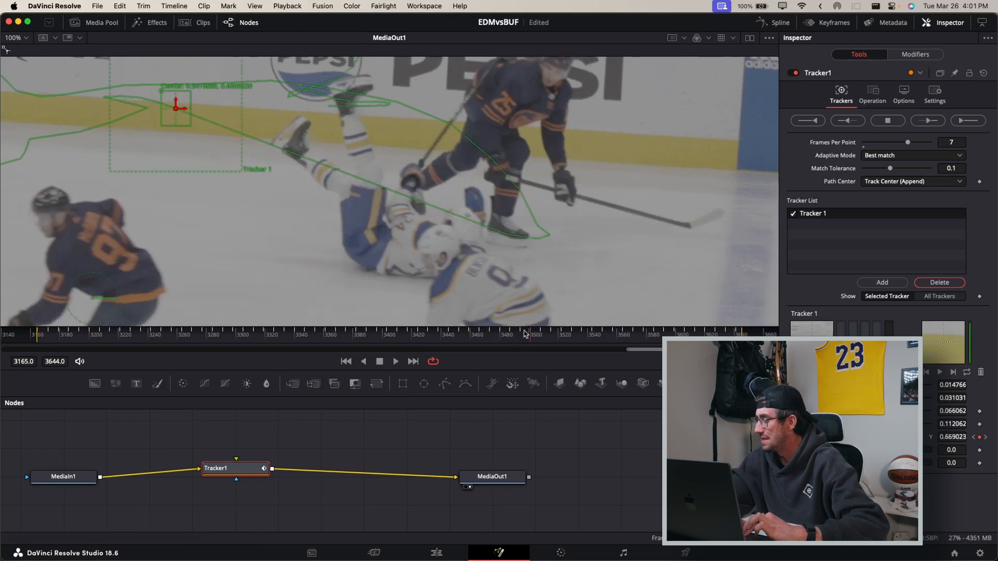
pyautogui.moveTo(178, 108); pyautogui.dragTo(362, 187)
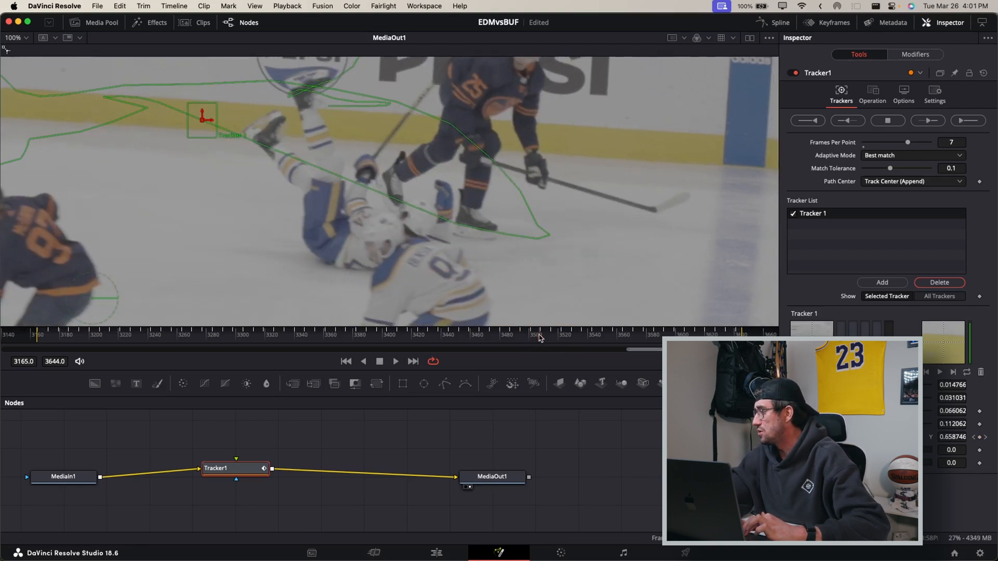
pyautogui.moveTo(203, 118); pyautogui.dragTo(162, 102)
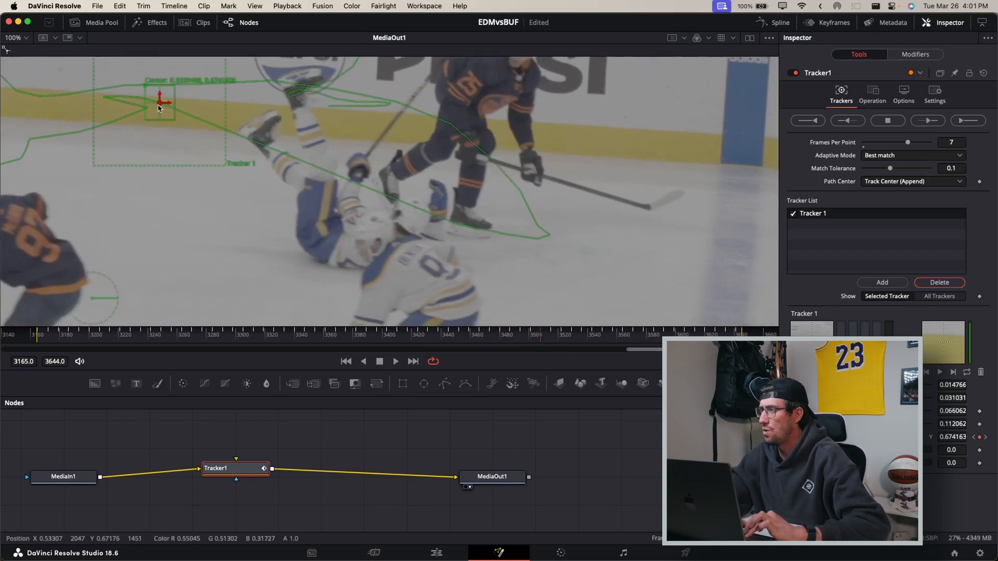
# Drag the tracker pattern back onto the fallen player and fine-tune its position.
pyautogui.moveTo(162, 102); pyautogui.dragTo(348, 197)
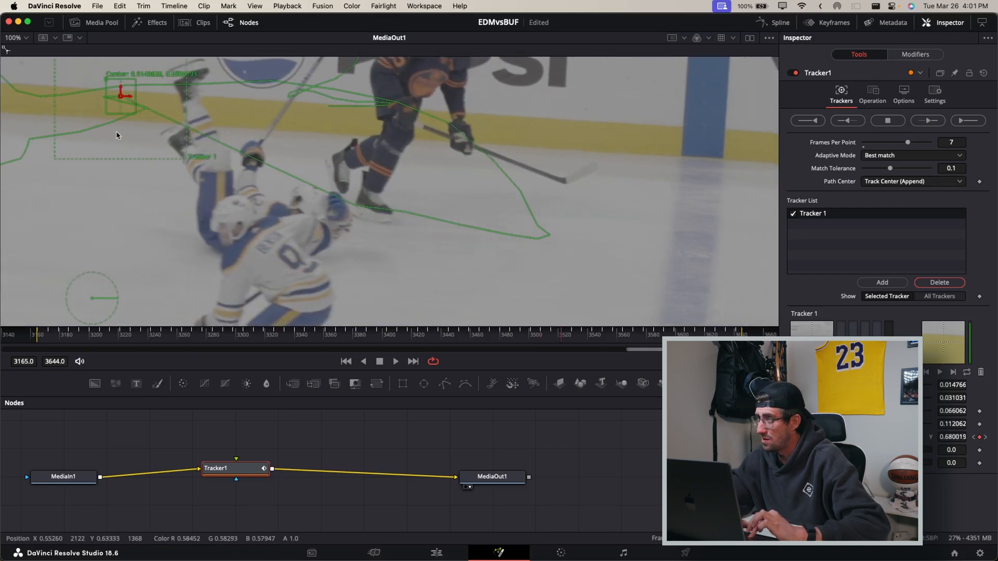
pyautogui.moveTo(122, 95); pyautogui.dragTo(252, 163)
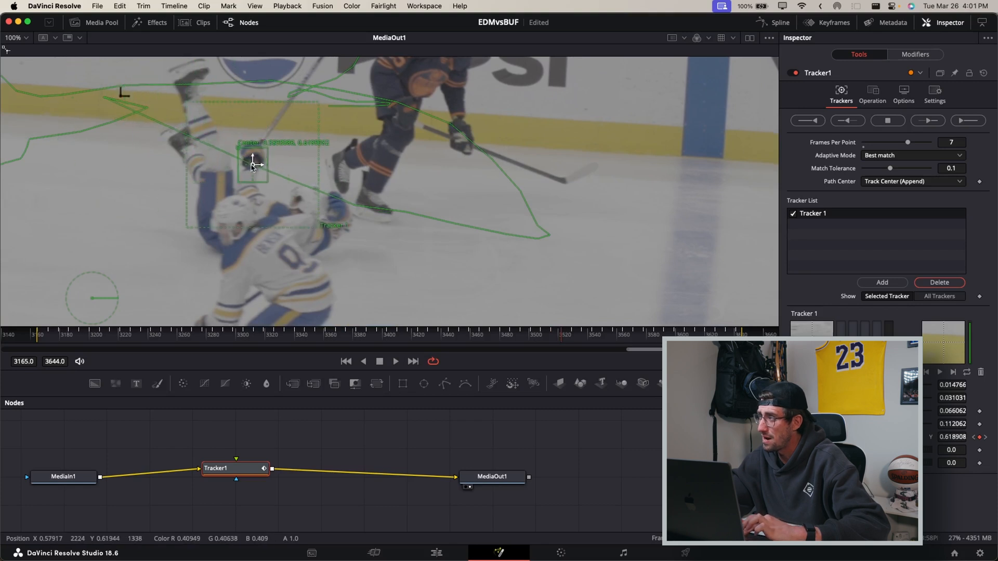
pyautogui.moveTo(252, 162); pyautogui.dragTo(305, 198)
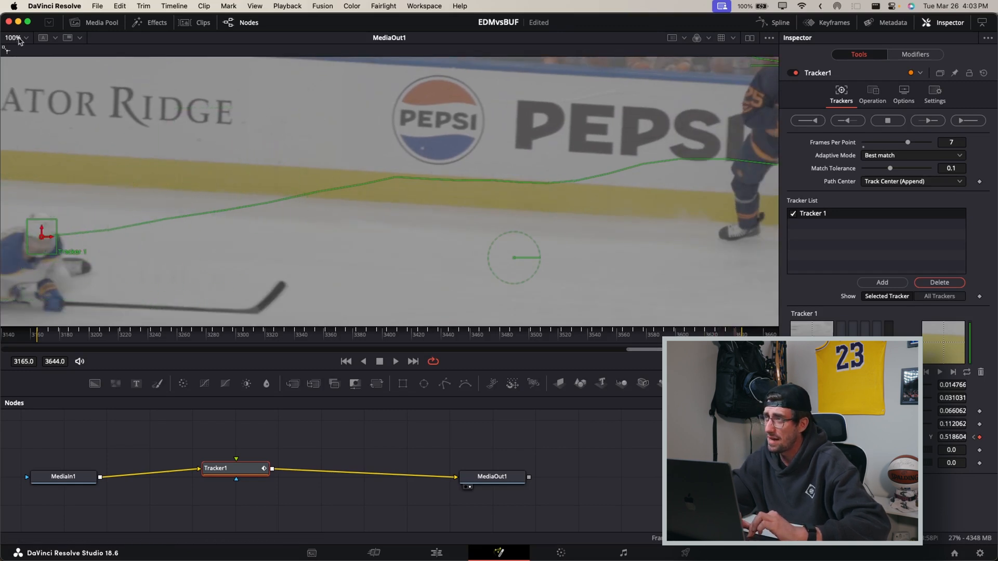
# Fit the whole frame in the viewer and return to the clip's first frame.
pyautogui.click(14, 37)
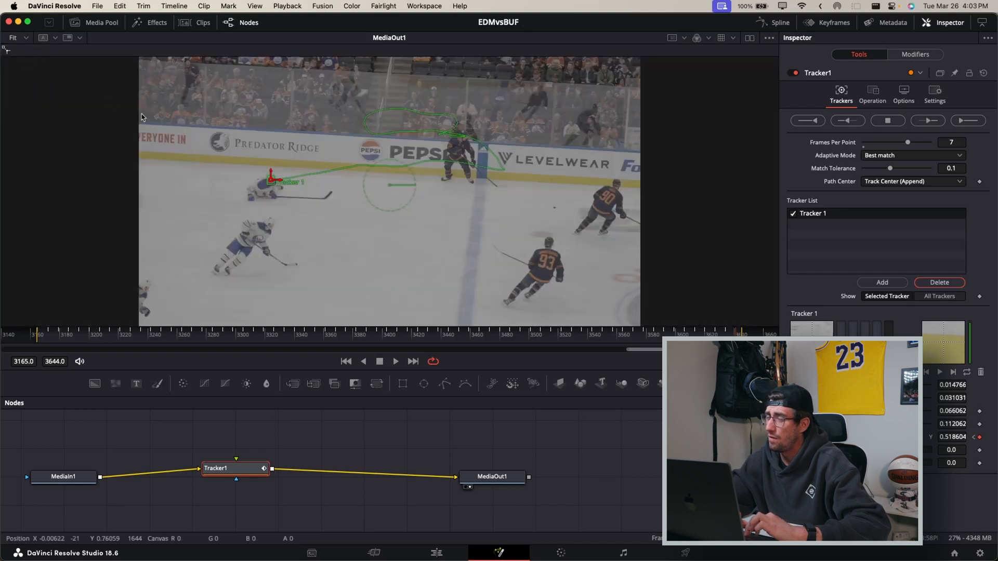
pyautogui.click(38, 335)
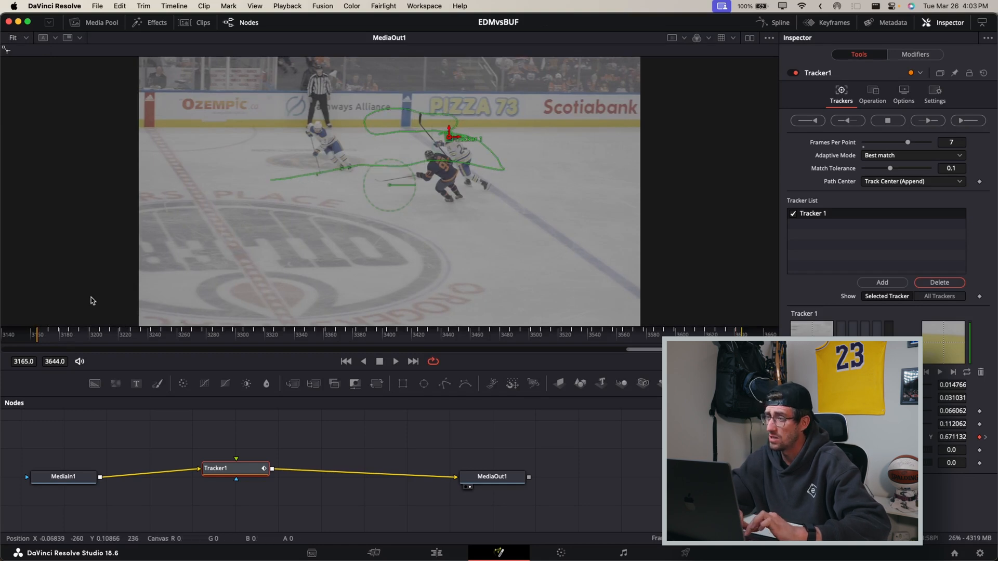
pyautogui.click(39, 335)
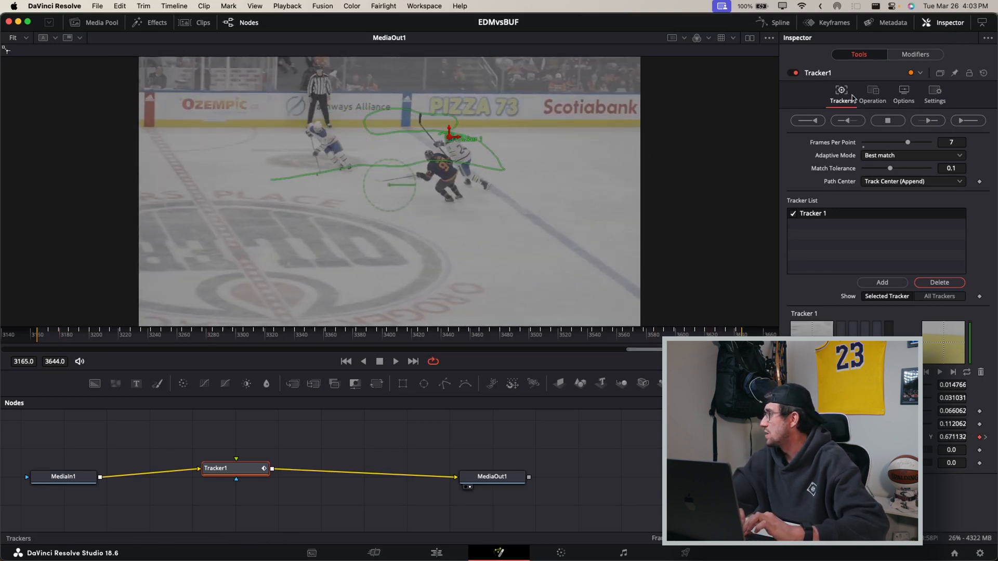
pyautogui.click(872, 95)
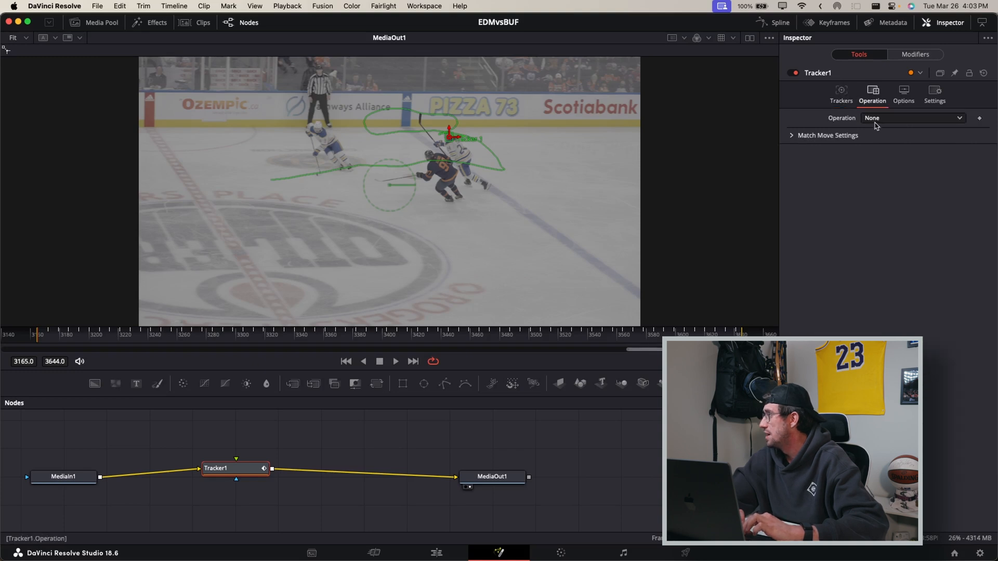
pyautogui.click(911, 118)
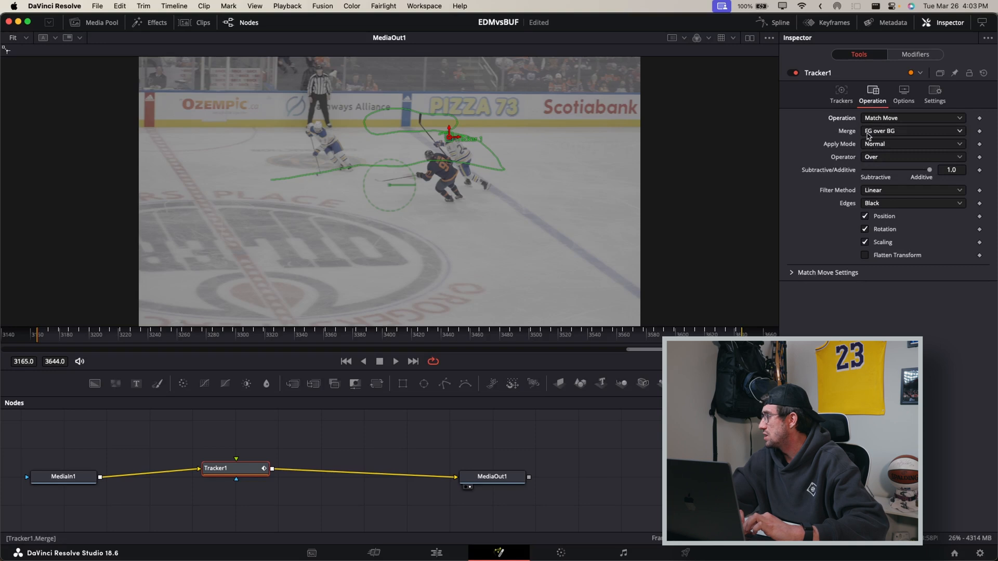
pyautogui.click(911, 130)
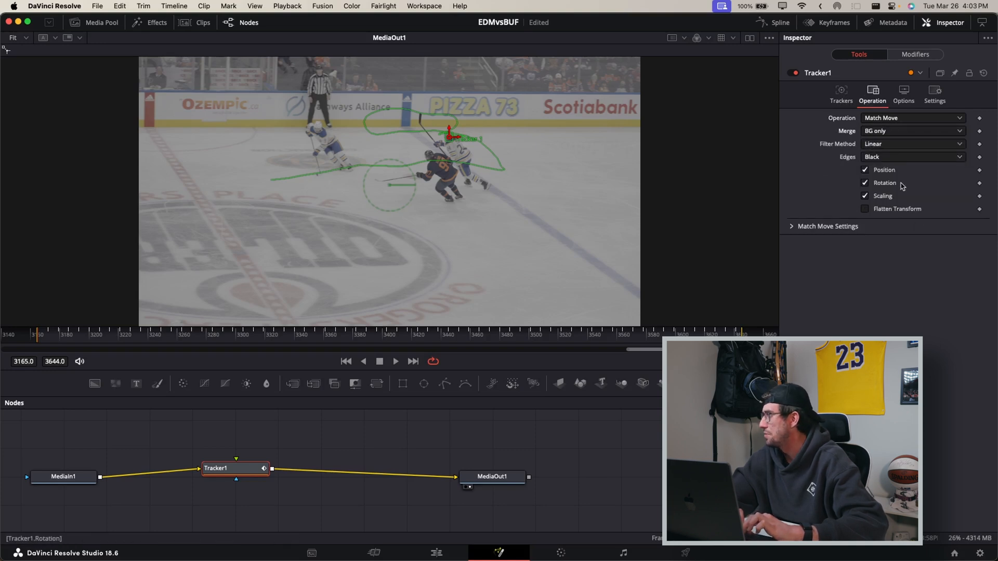
pyautogui.moveTo(855, 158)
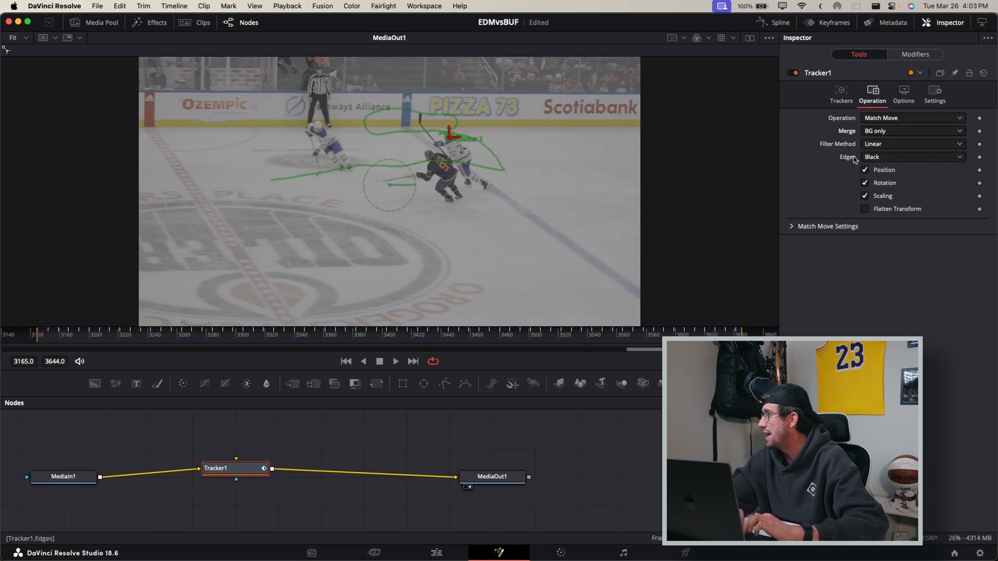
pyautogui.click(911, 156)
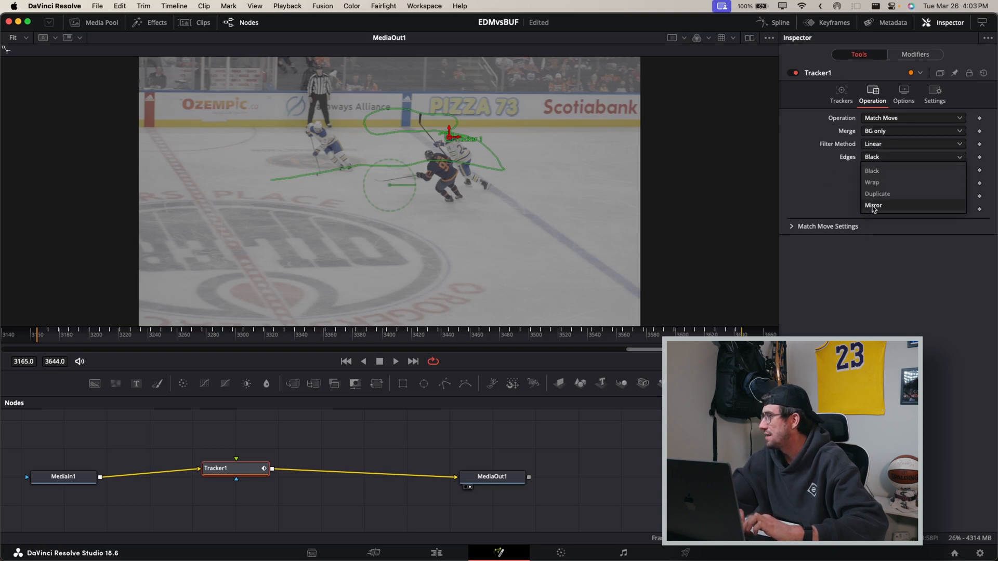
pyautogui.click(873, 205)
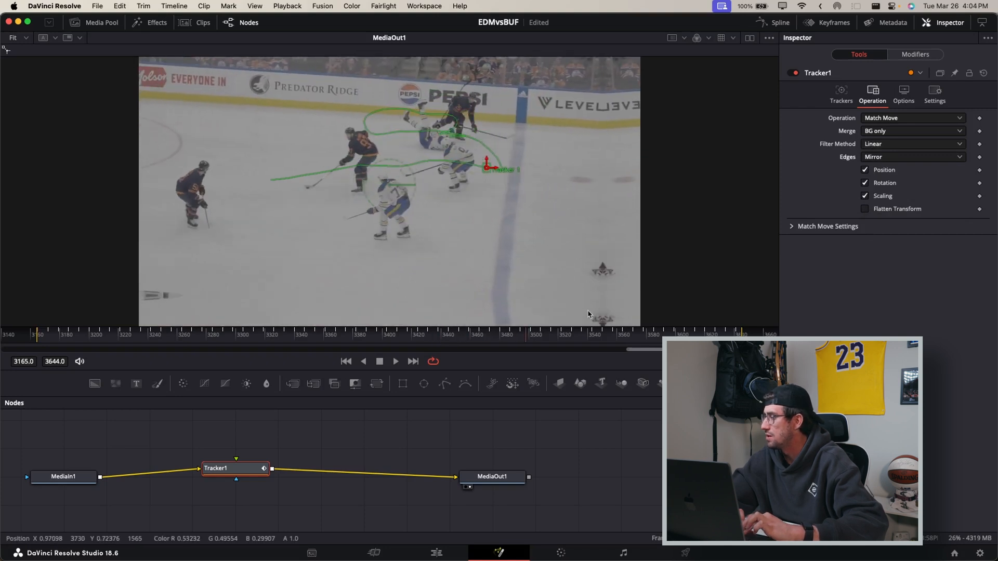
pyautogui.click(911, 156)
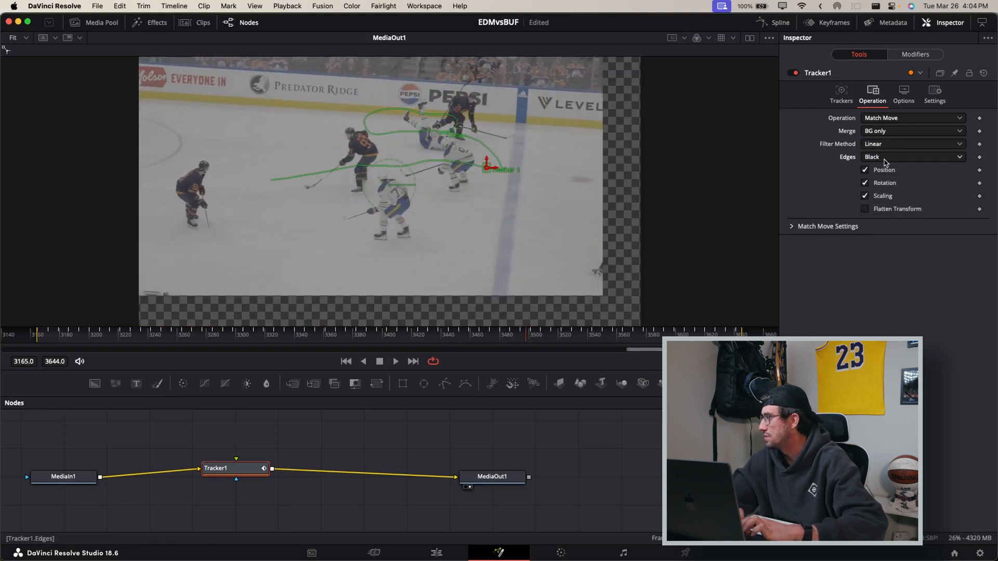
pyautogui.click(912, 157)
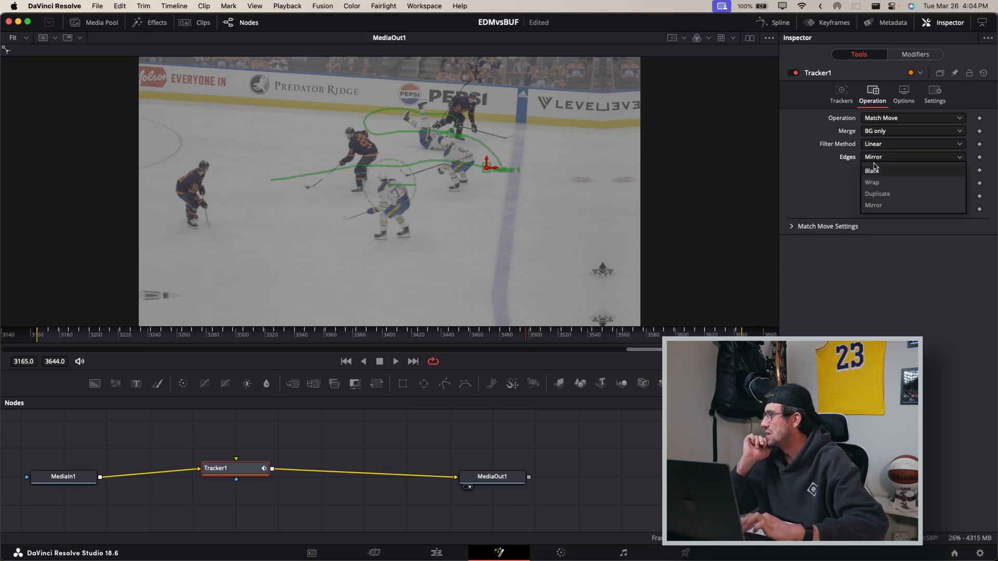
pyautogui.click(871, 170)
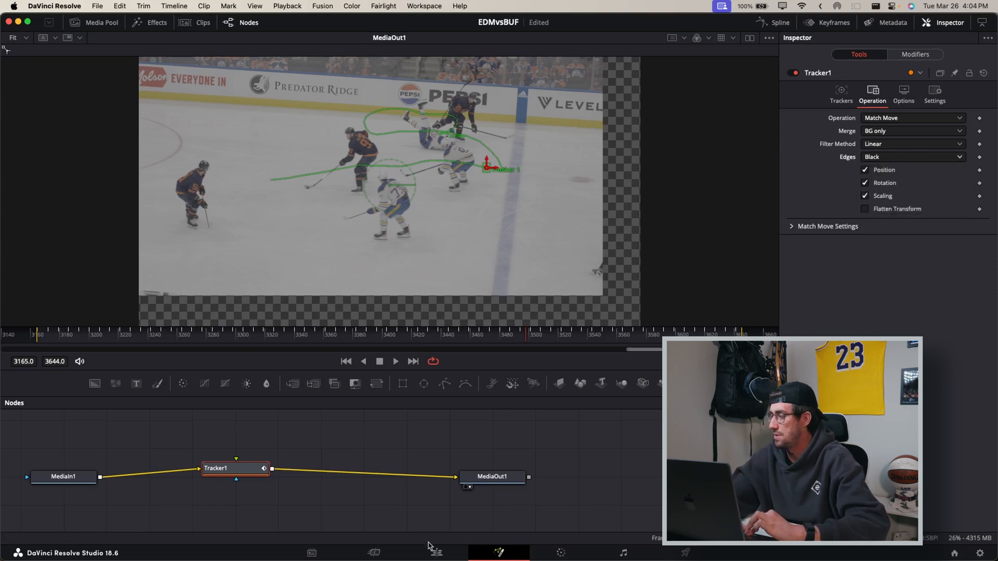
# Switch to the Edit page and move the playhead earlier in the hockey clip.
pyautogui.click(436, 553)
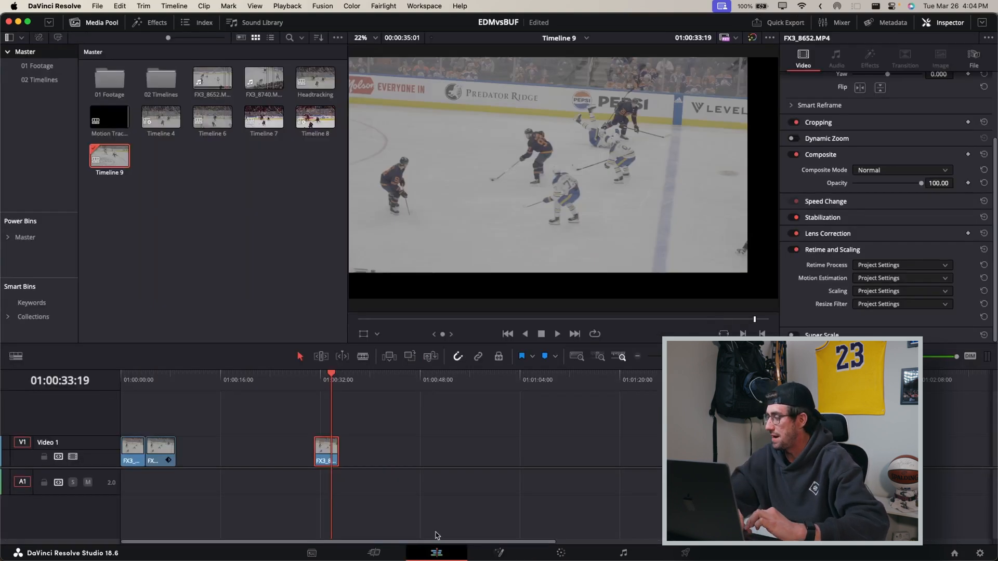
pyautogui.click(315, 374)
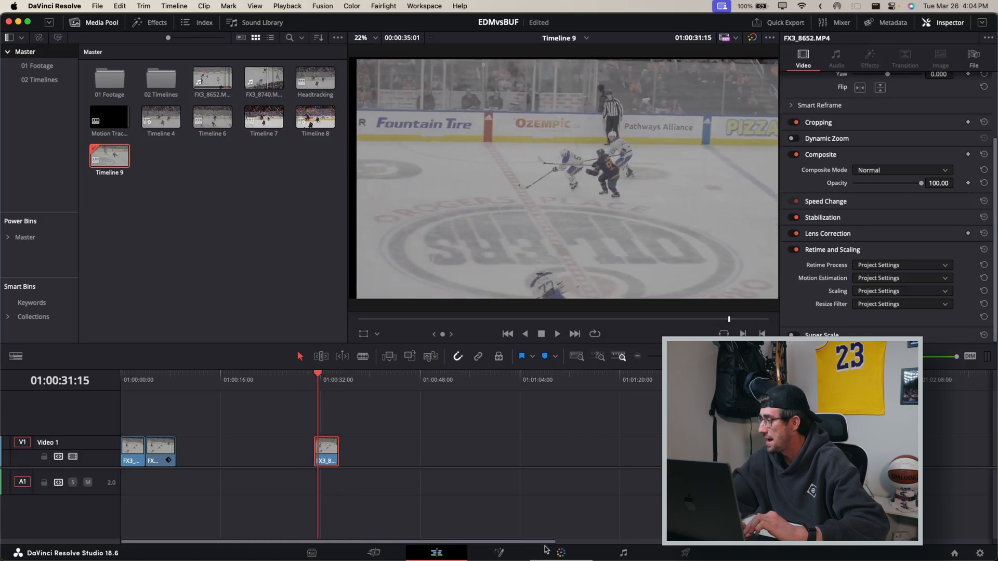
# Visit the Color page, then return to Tracker1's Operation settings on the Fusion page.
pyautogui.click(560, 553)
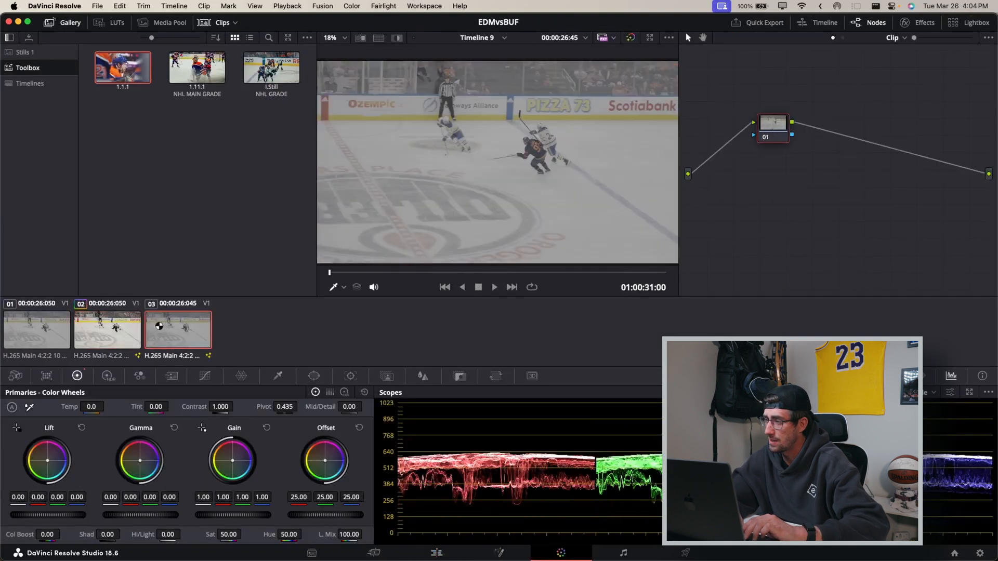
pyautogui.click(436, 552)
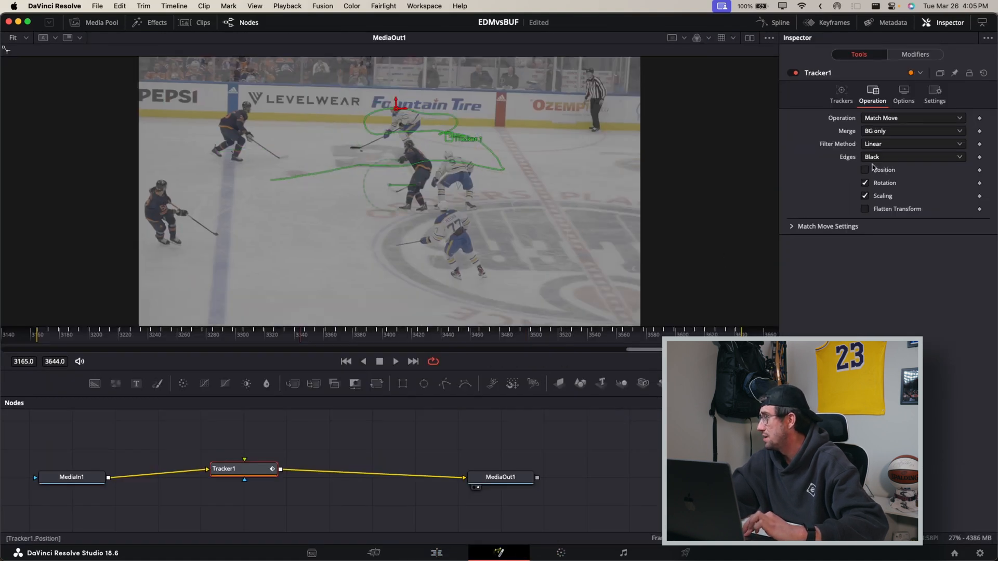
# Turn Position matching back on with mirrored edges, then return to the Edit page.
pyautogui.click(911, 157)
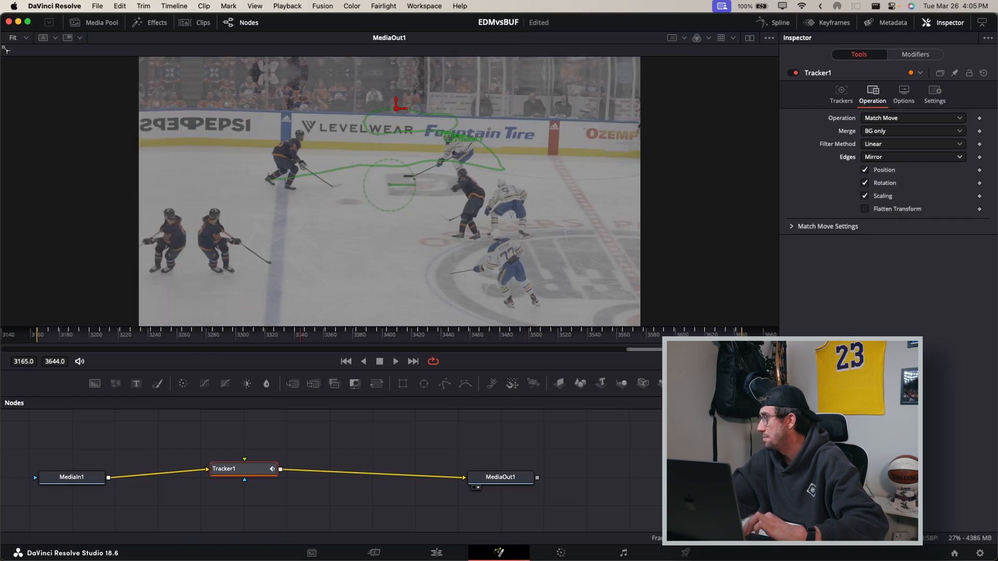
pyautogui.click(436, 552)
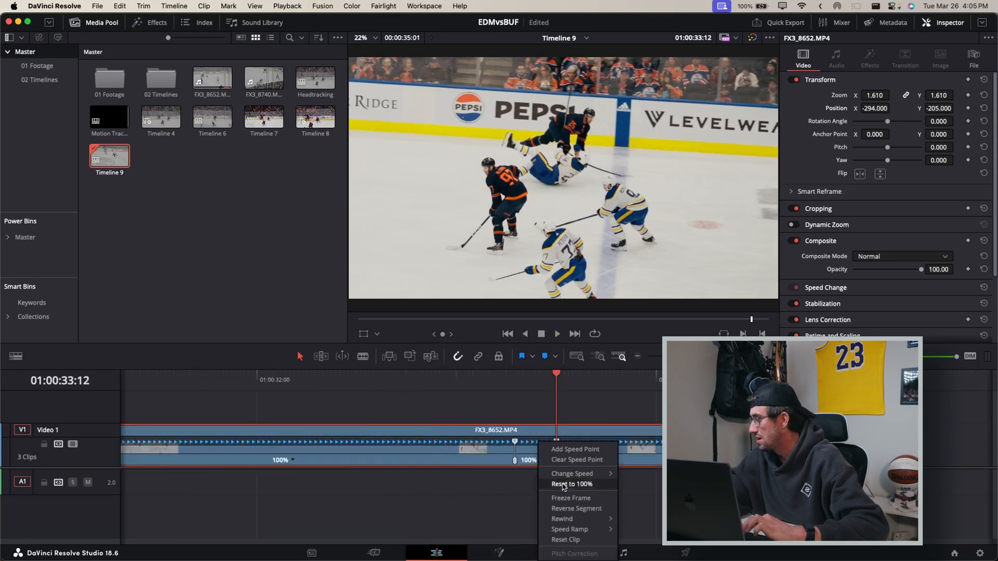
# Reset the hockey clip to 100% speed and slow its middle section to 10%.
pyautogui.click(571, 474)
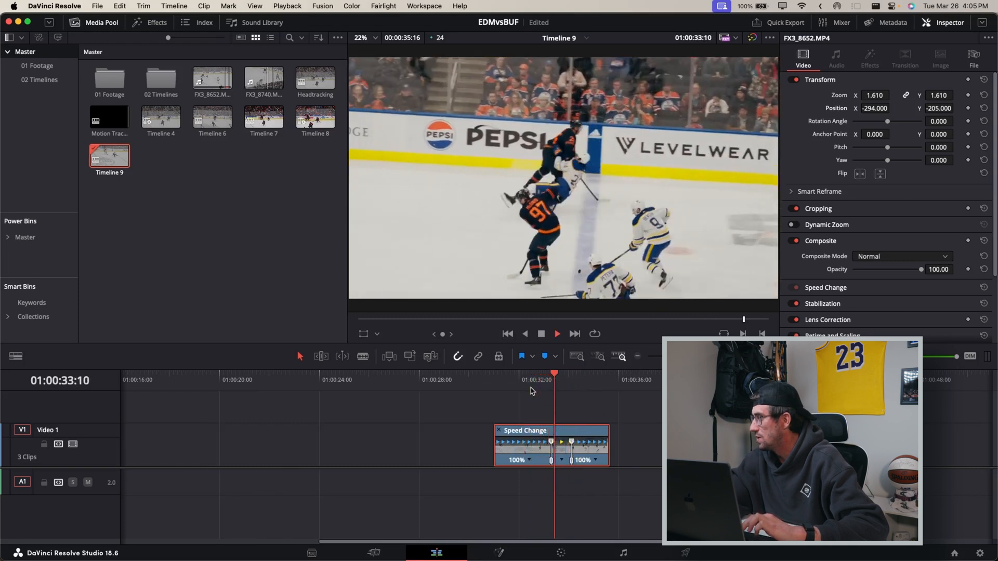
pyautogui.click(560, 374)
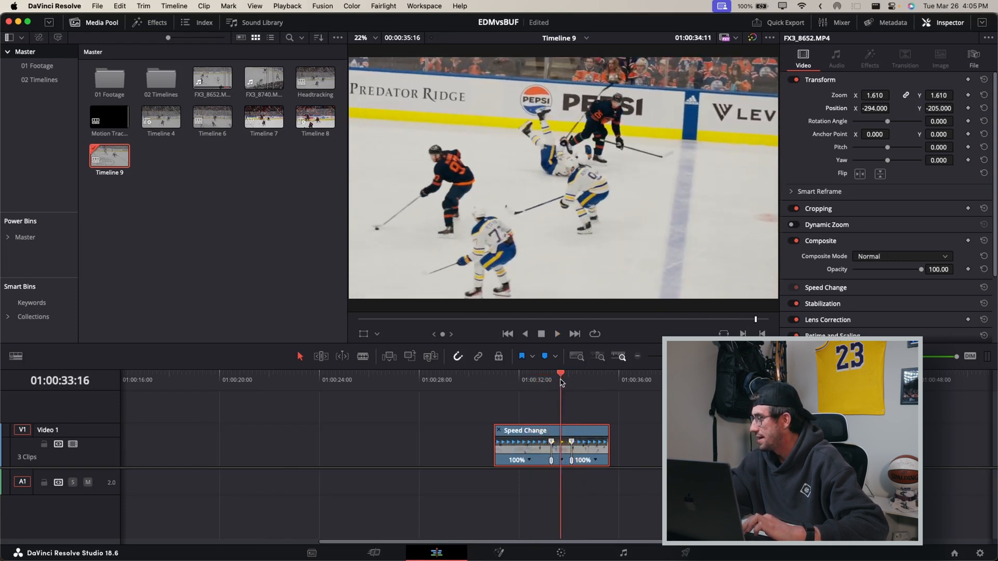
pyautogui.rightClick(551, 445)
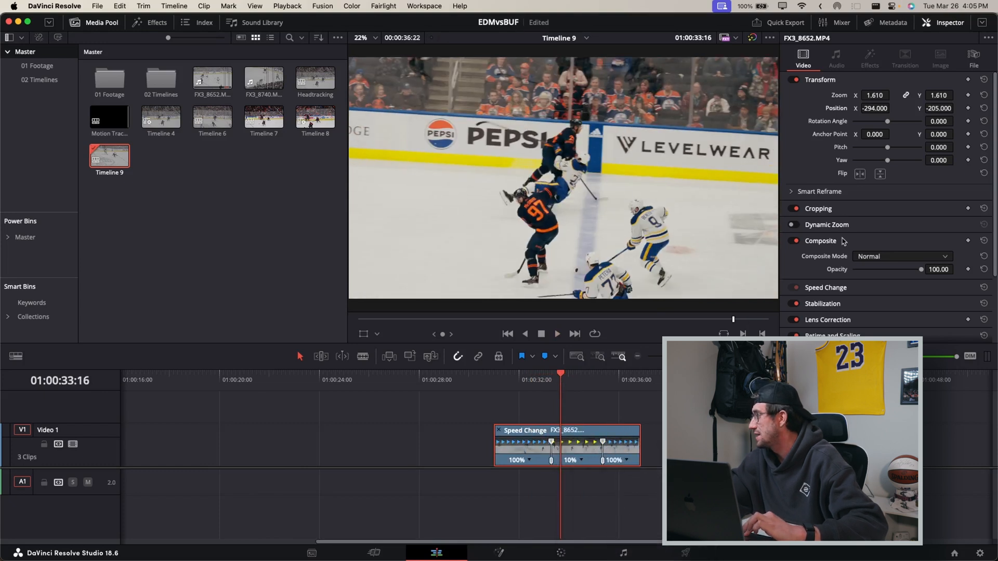
# Set the Inspector's Retime Process to Optical Flow for the slowed hockey clip.
pyautogui.scroll(-3)
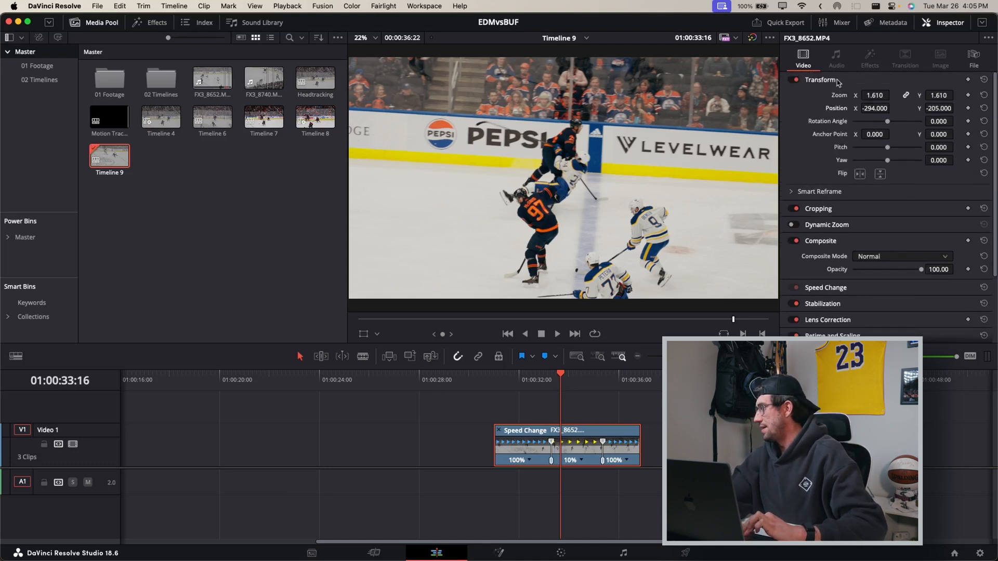
pyautogui.scroll(-3)
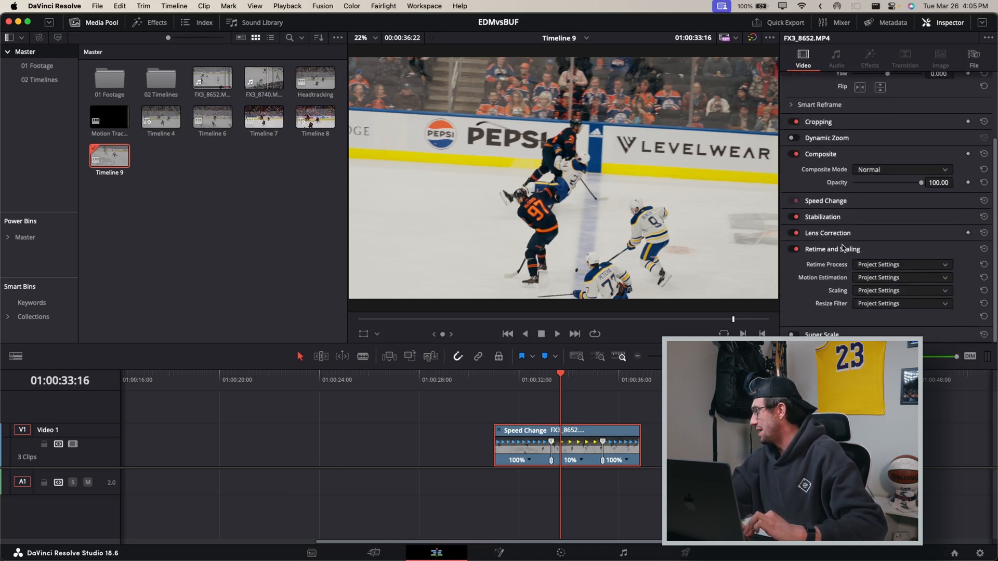
pyautogui.scroll(3)
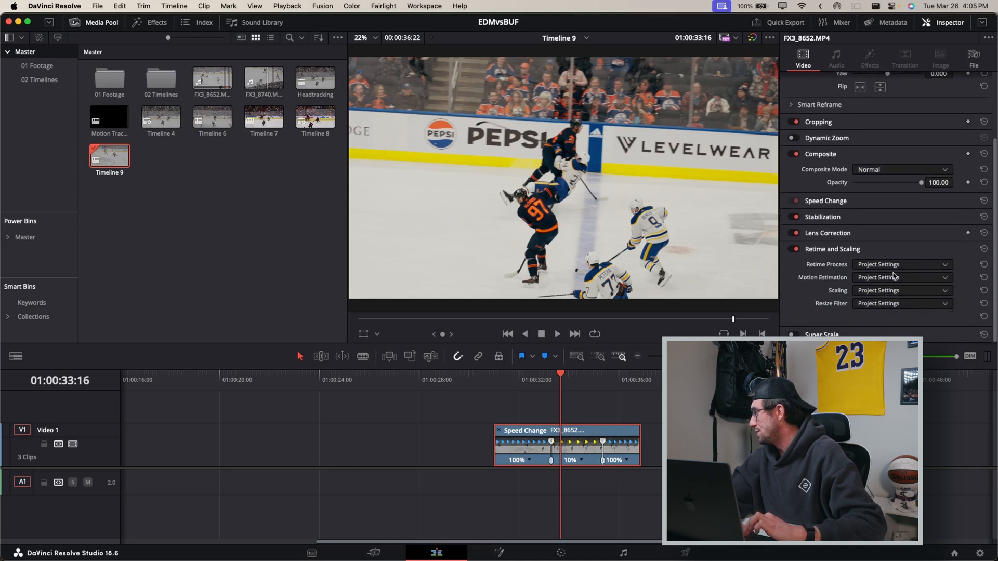
pyautogui.click(899, 264)
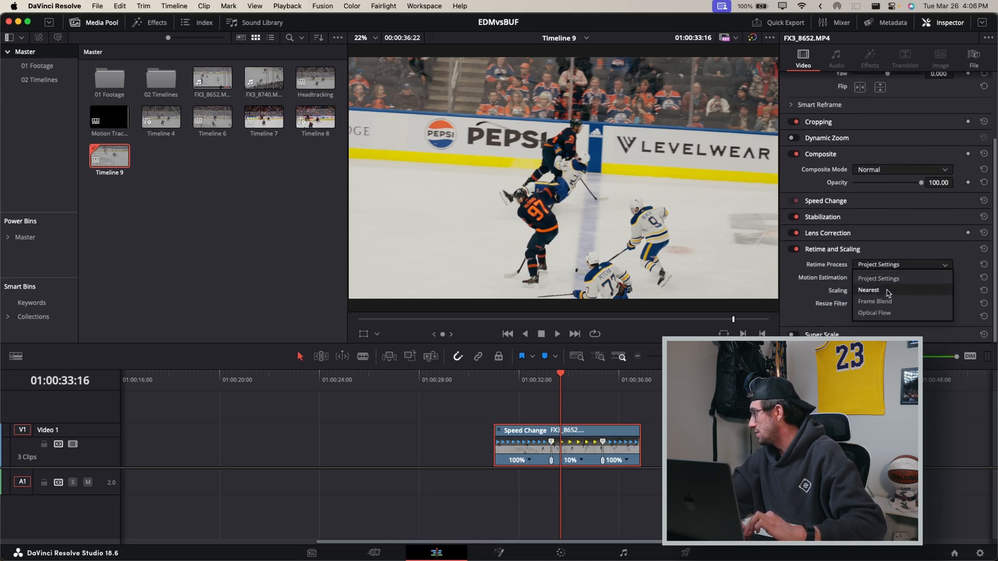
pyautogui.click(873, 312)
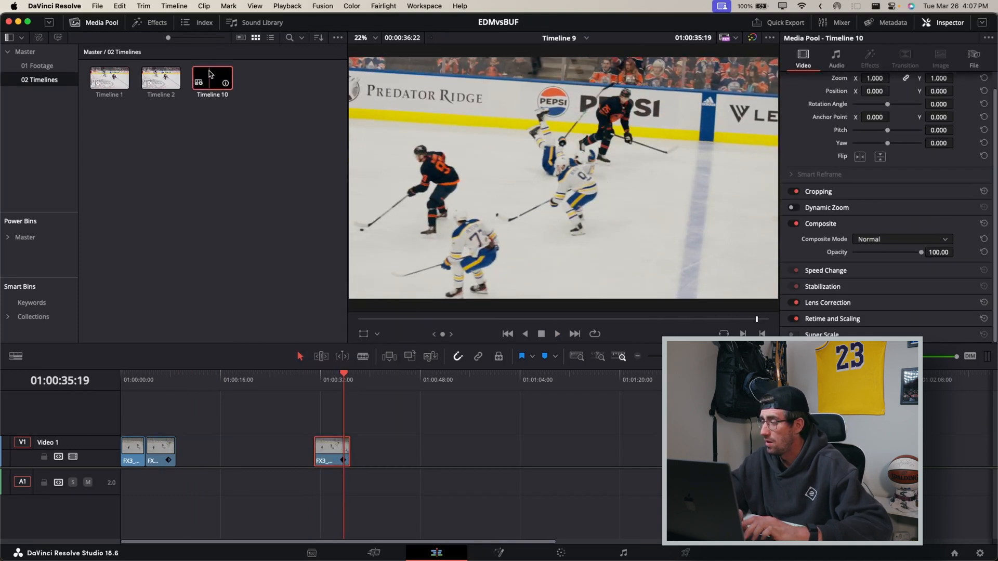
# Open Timeline 10 from the 02 Timelines bin and play from the start.
pyautogui.doubleClick(212, 77)
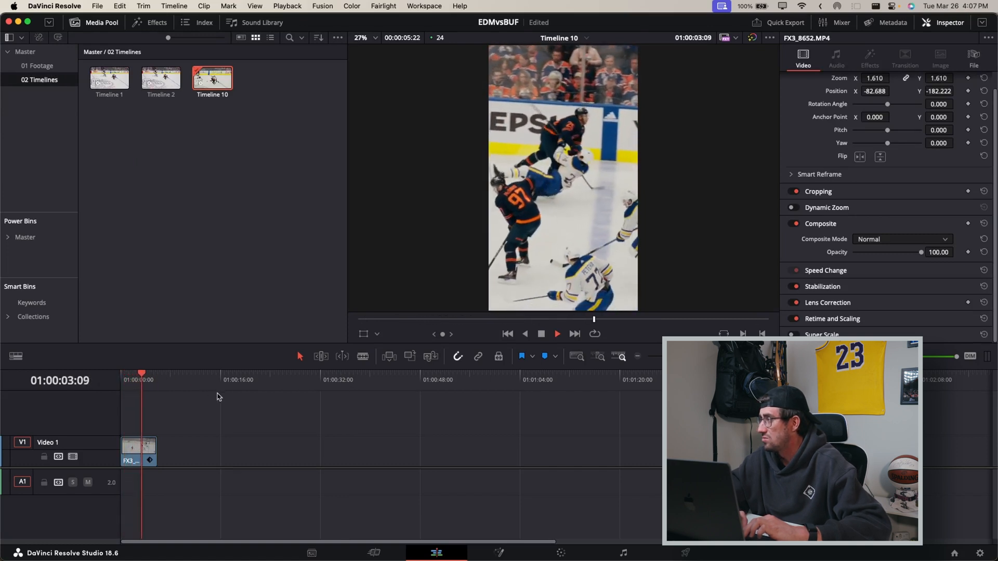
pyautogui.click(122, 380)
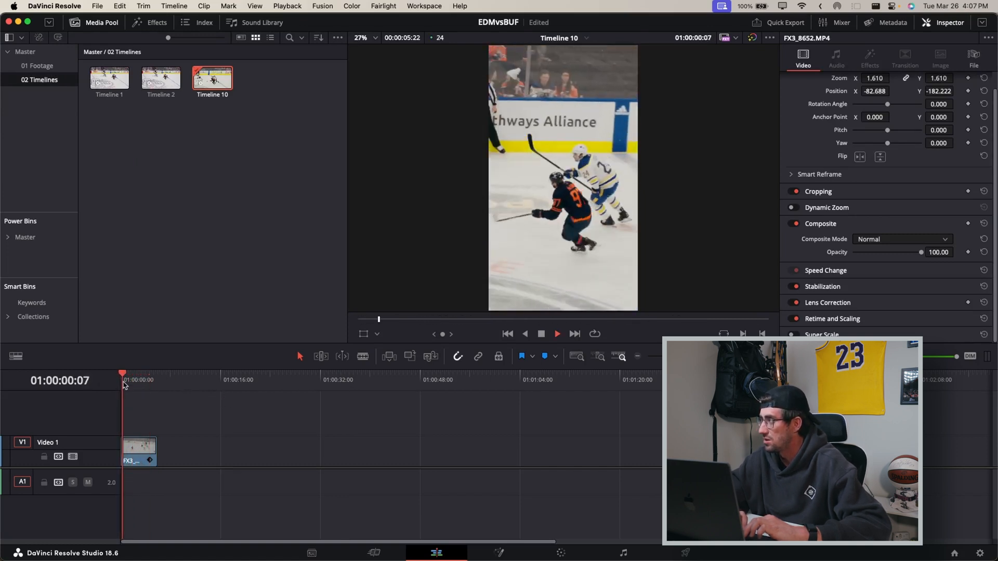